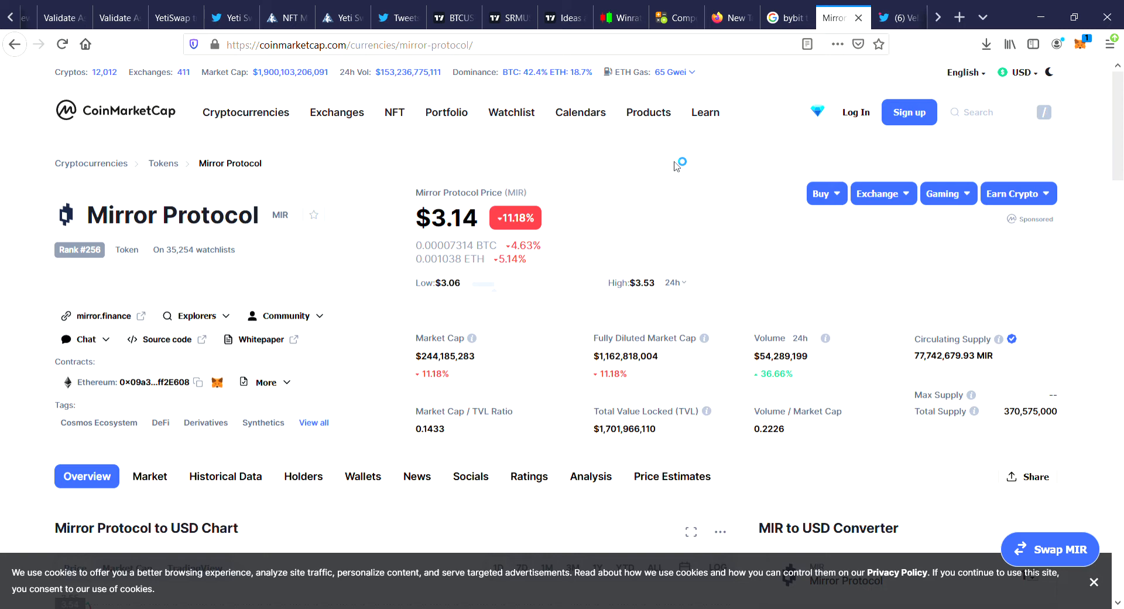
mouse_move(675, 164)
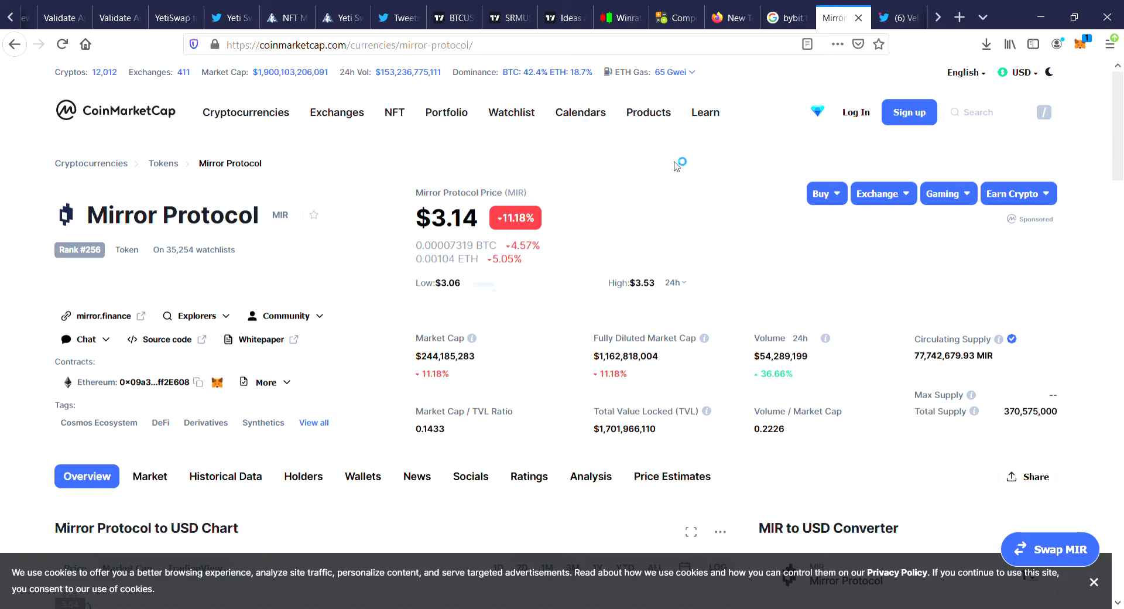
mouse_move(516, 149)
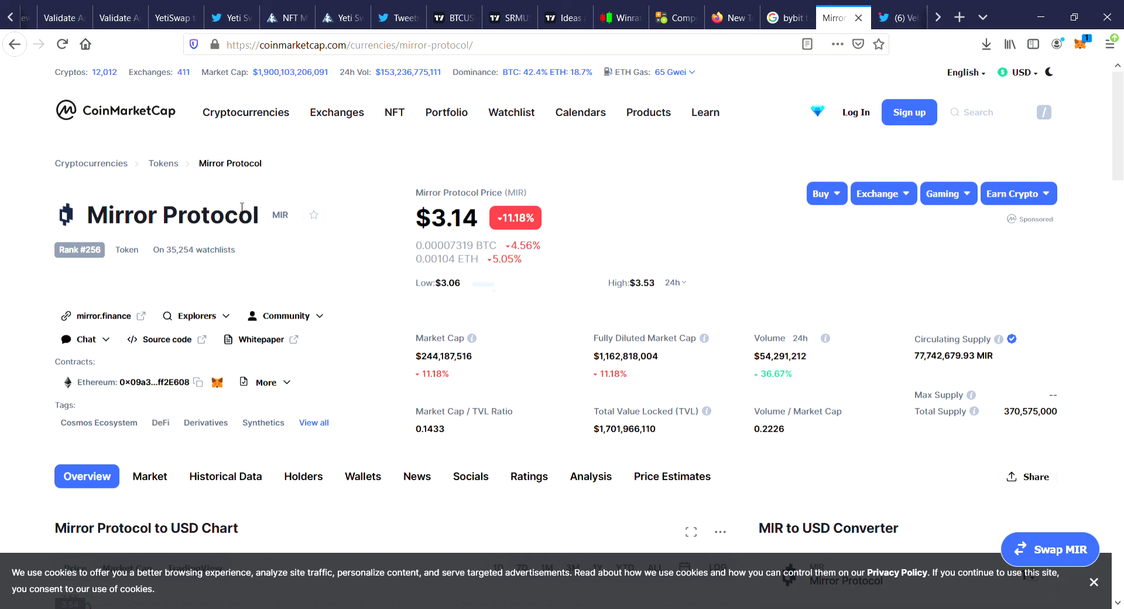
mouse_move(362, 241)
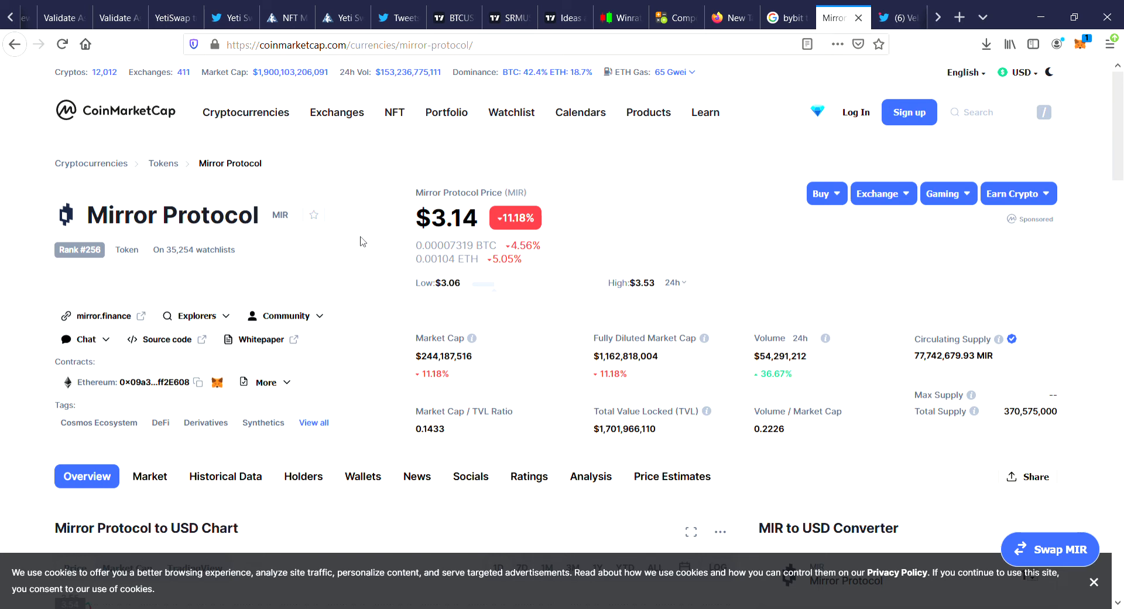
mouse_move(531, 256)
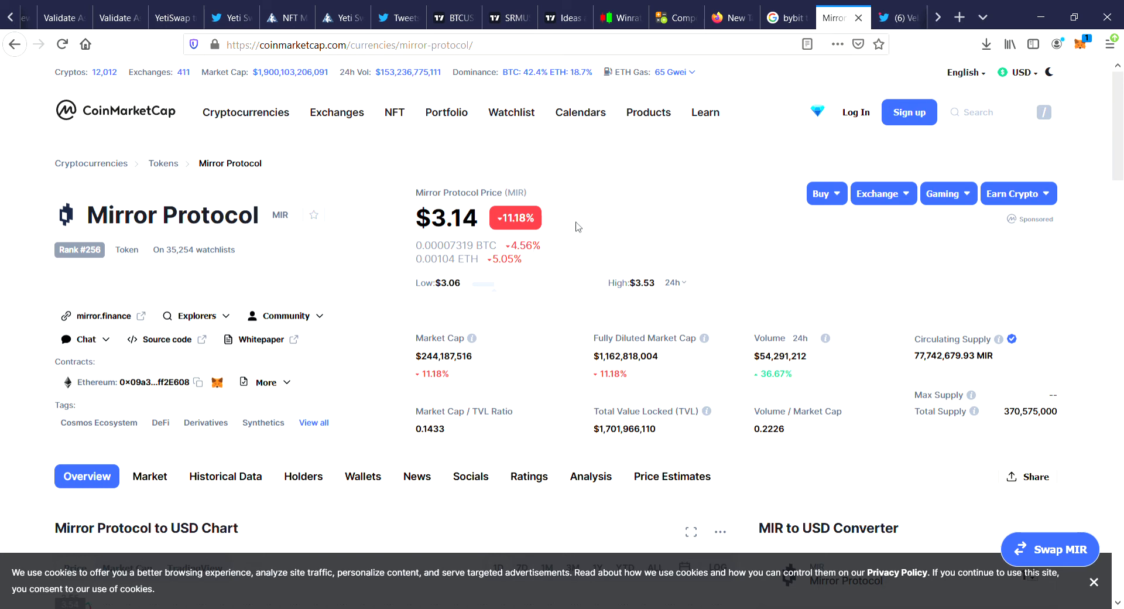
mouse_move(524, 312)
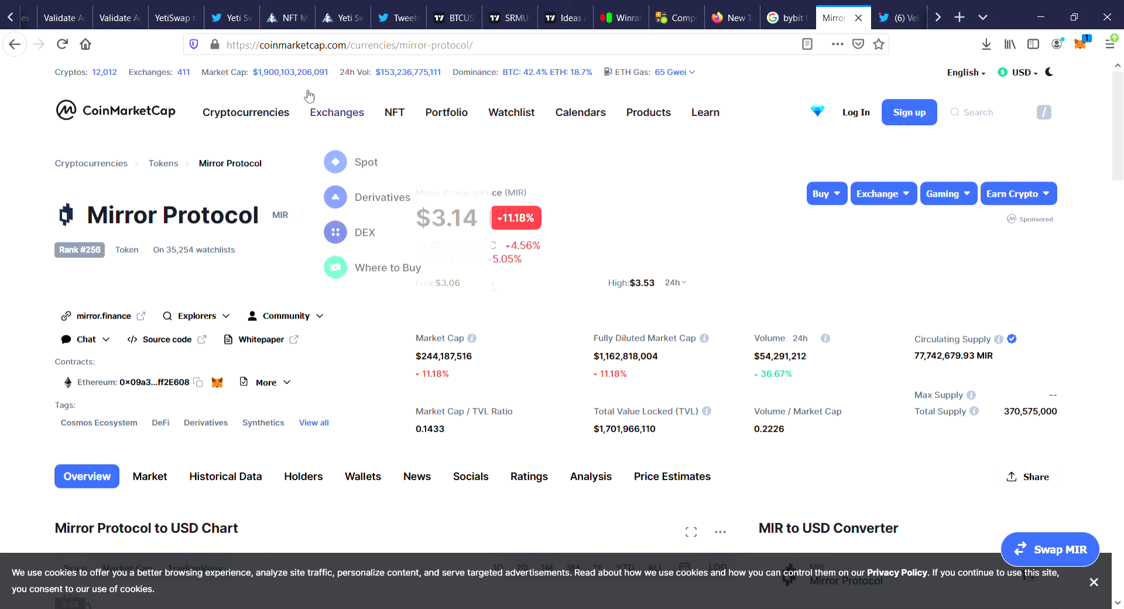
mouse_move(294, 82)
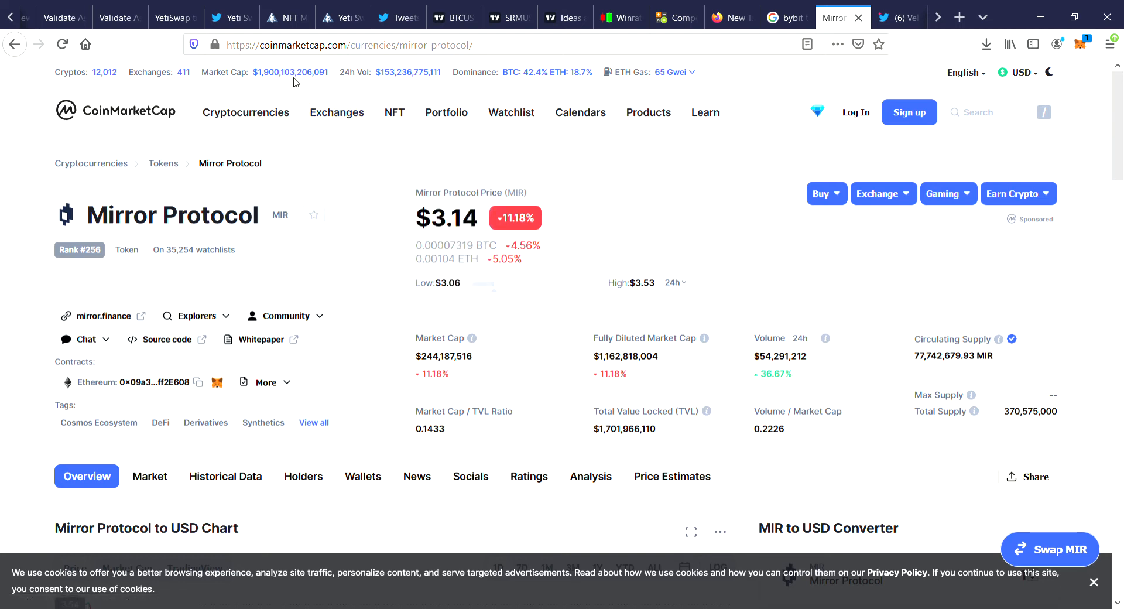
mouse_move(181, 106)
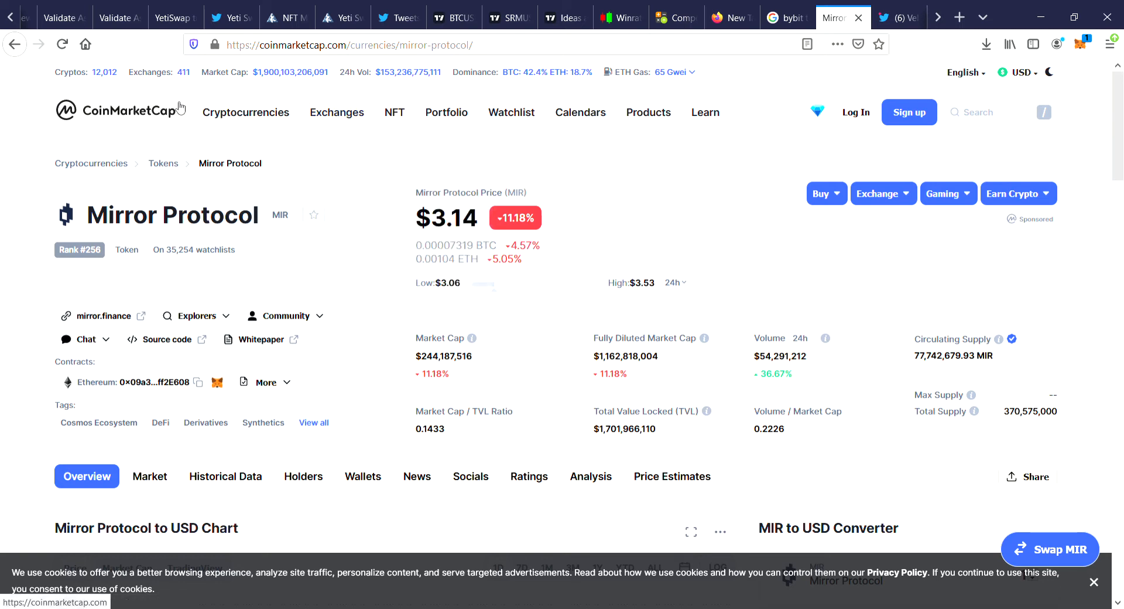
Go to the CoinMarketCap home page and open Bitcoin's details page from the price list.
click(119, 110)
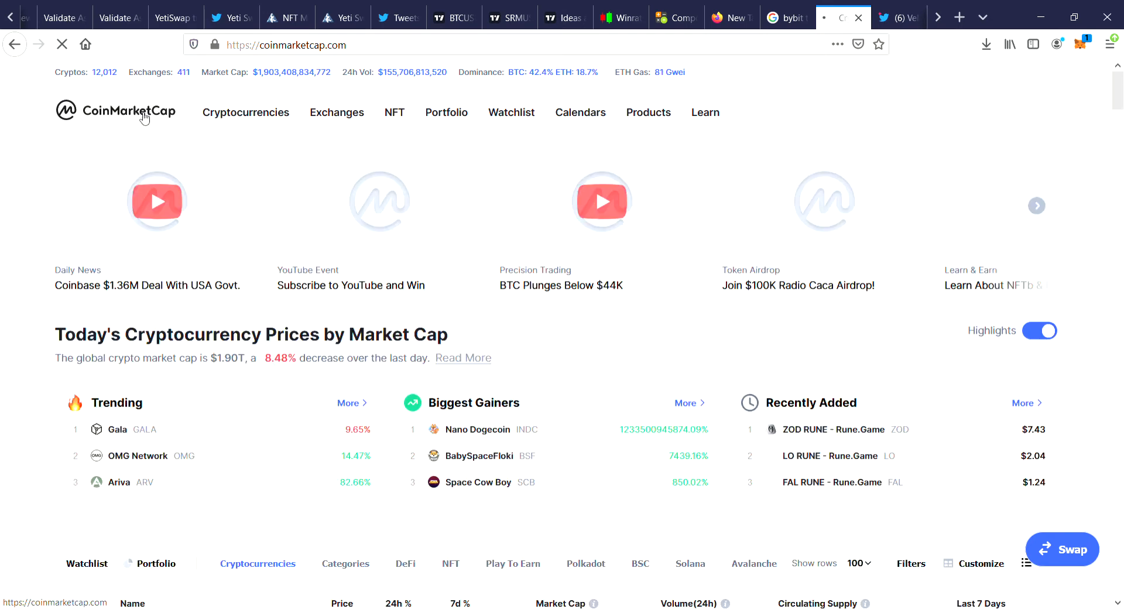
scroll(down, 3)
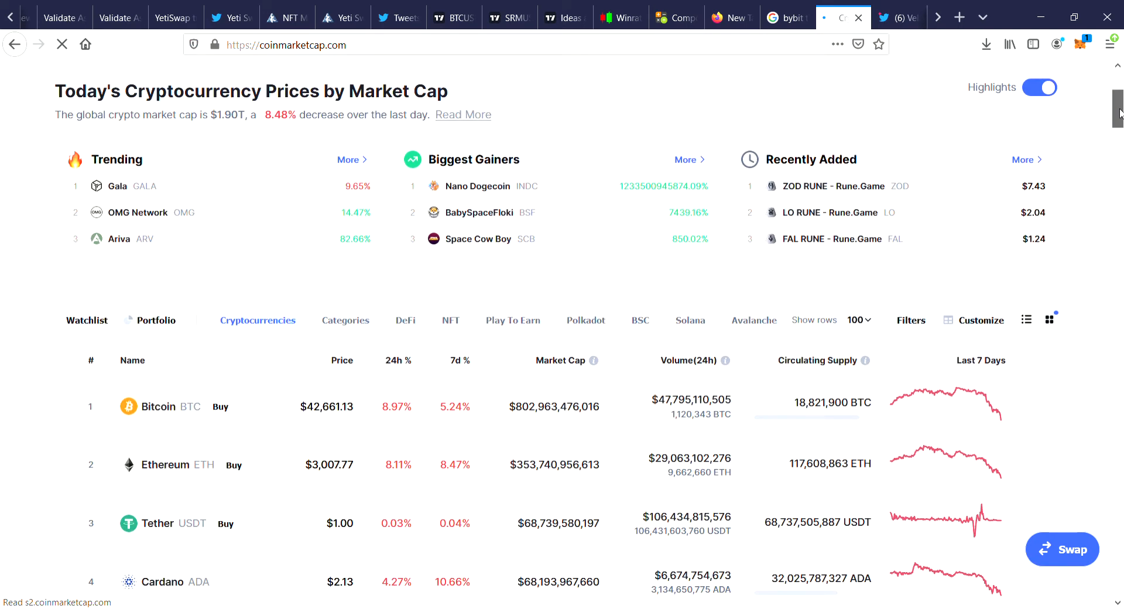
scroll(down, 3)
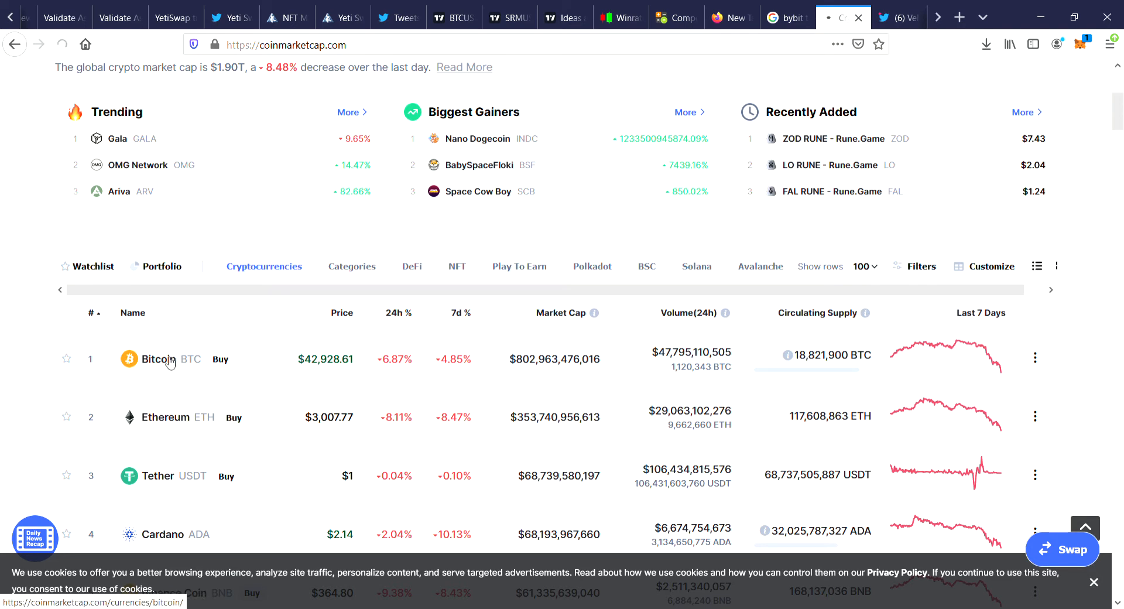
click(156, 359)
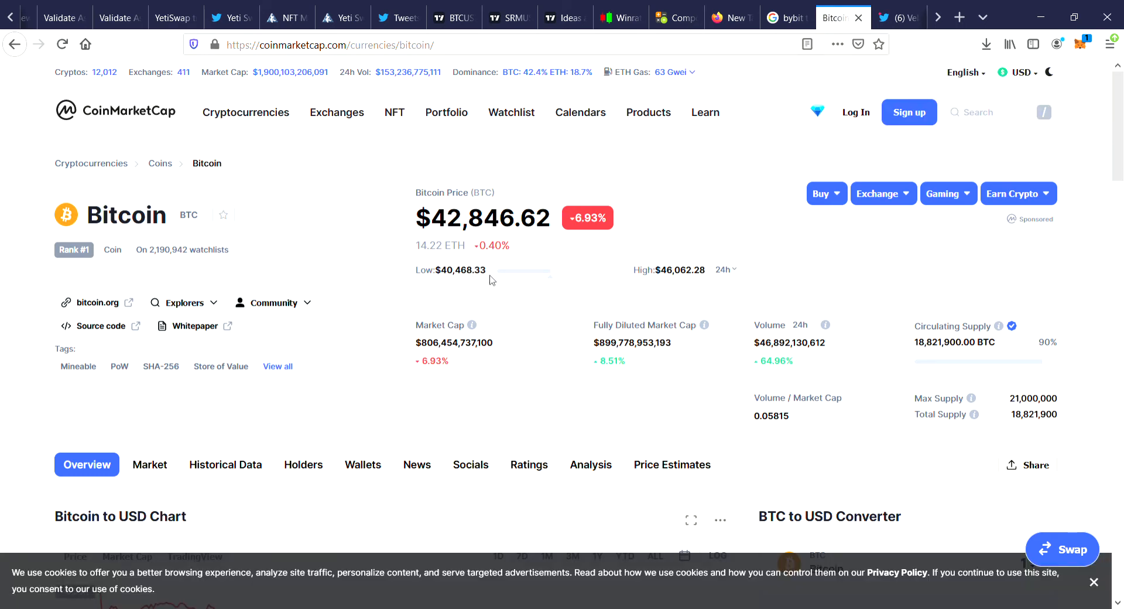
mouse_move(538, 277)
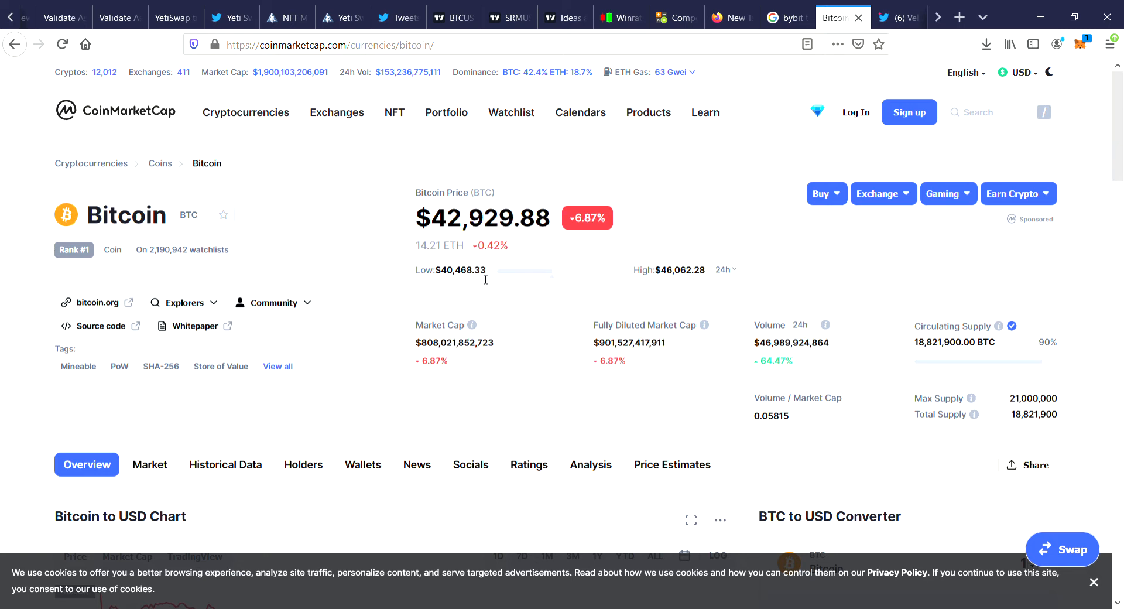
mouse_move(672, 279)
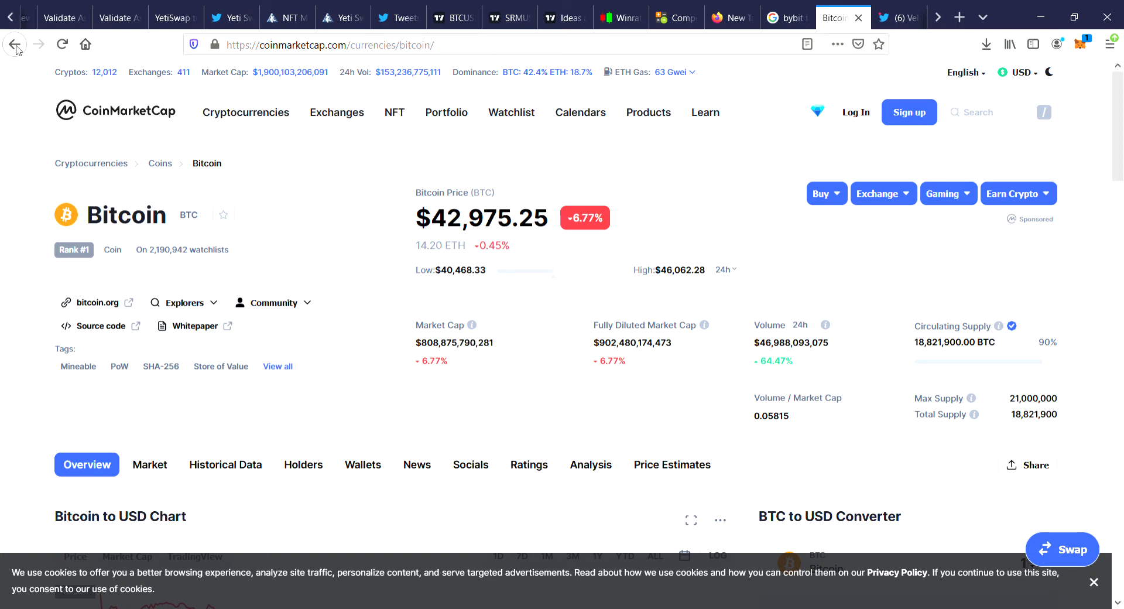
Navigate back to the Mirror Protocol page and scroll through its description.
click(14, 45)
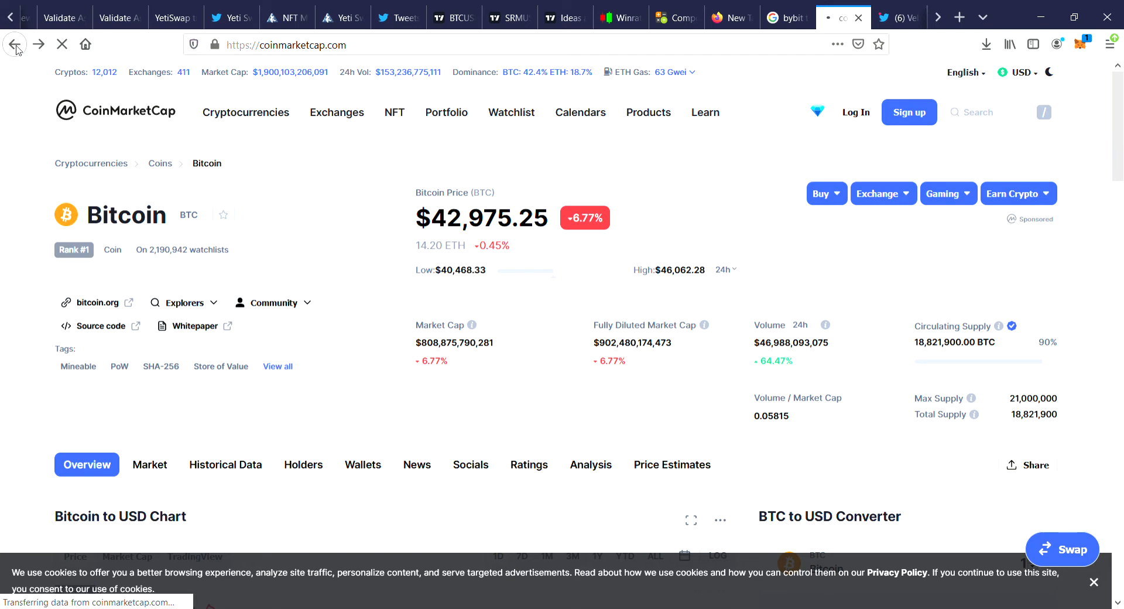
click(14, 45)
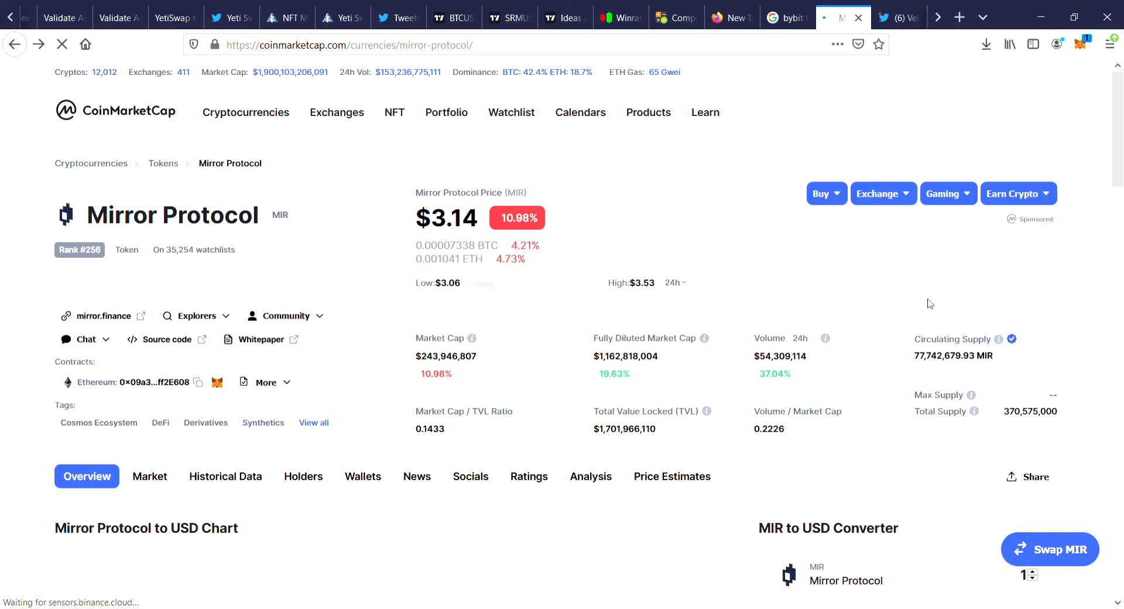
scroll(down, 3)
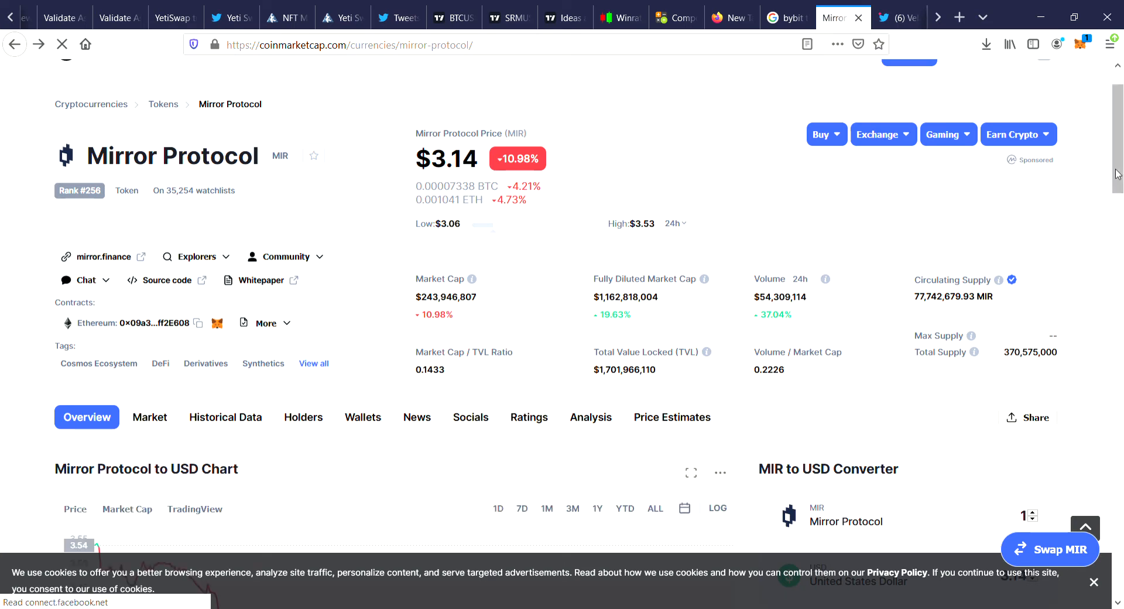
scroll(down, 3)
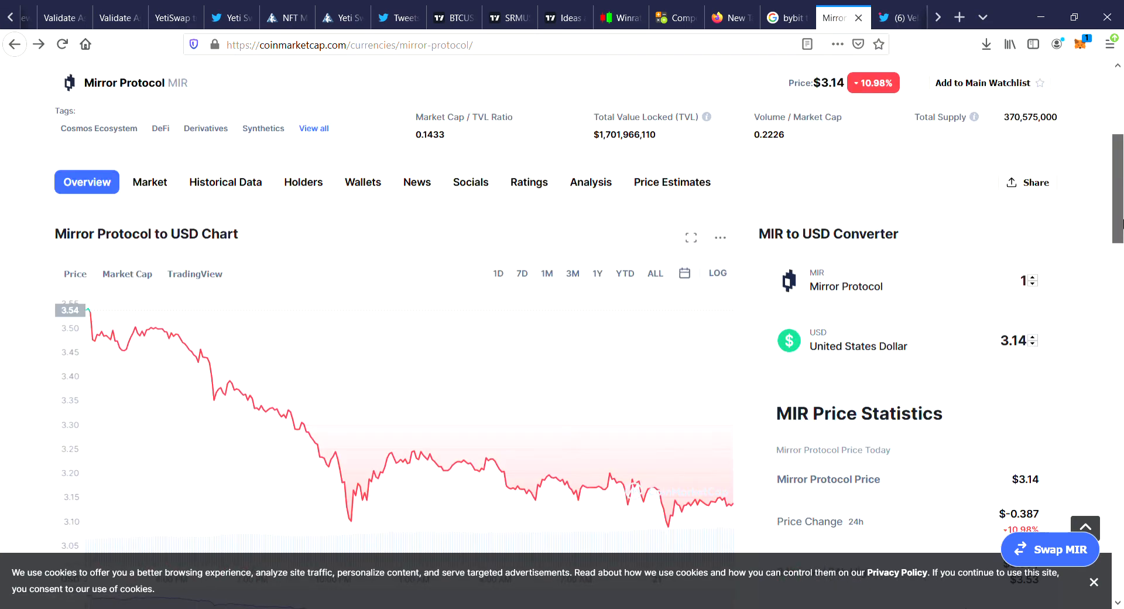
scroll(up, 3)
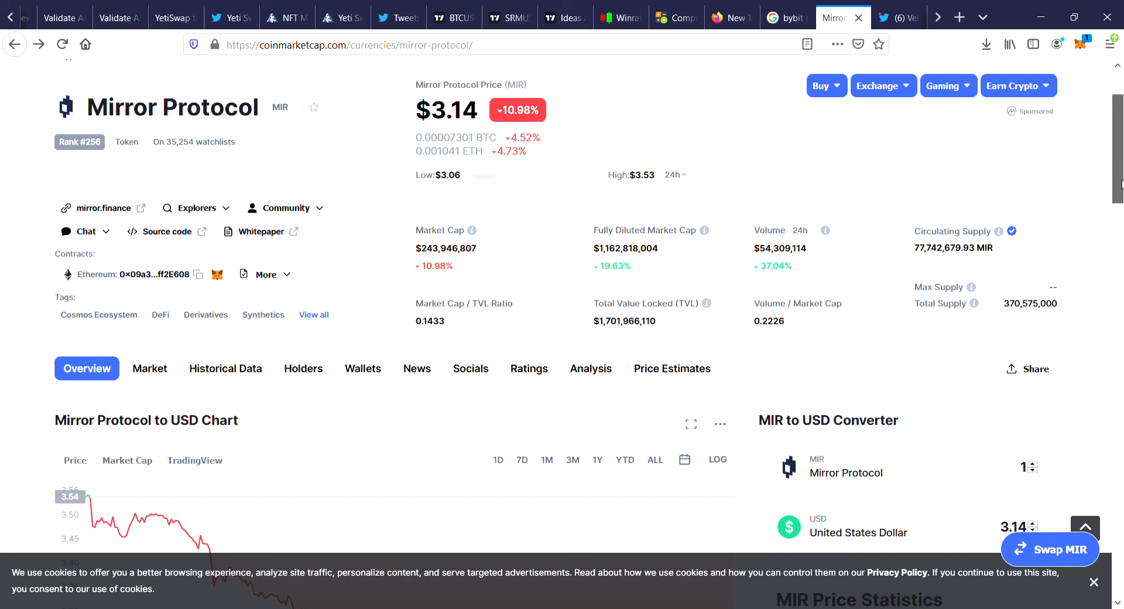
scroll(down, 3)
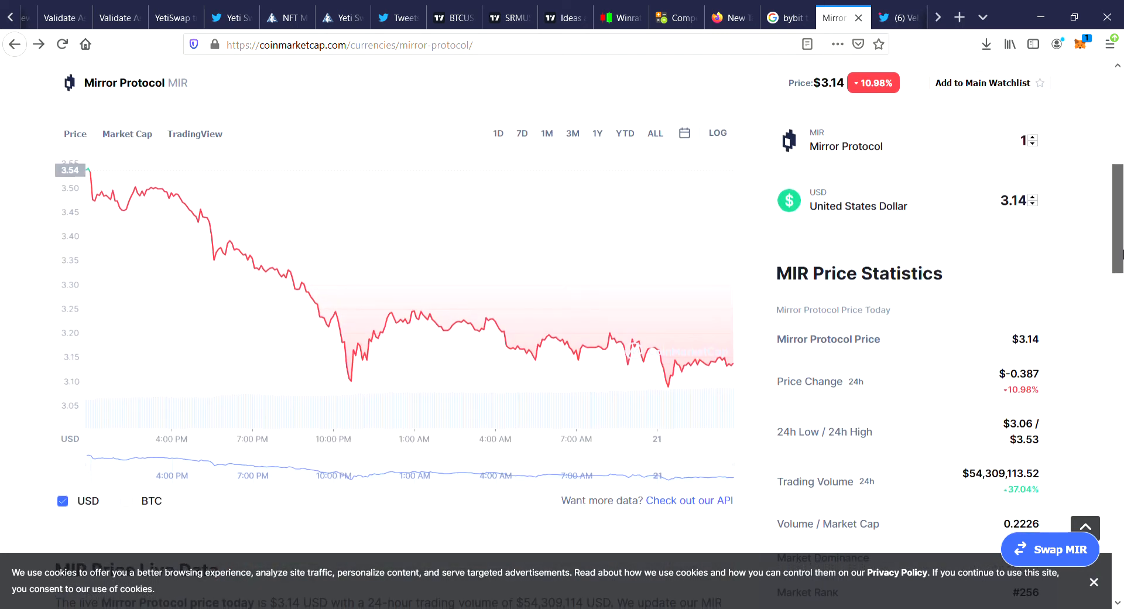
scroll(down, 3)
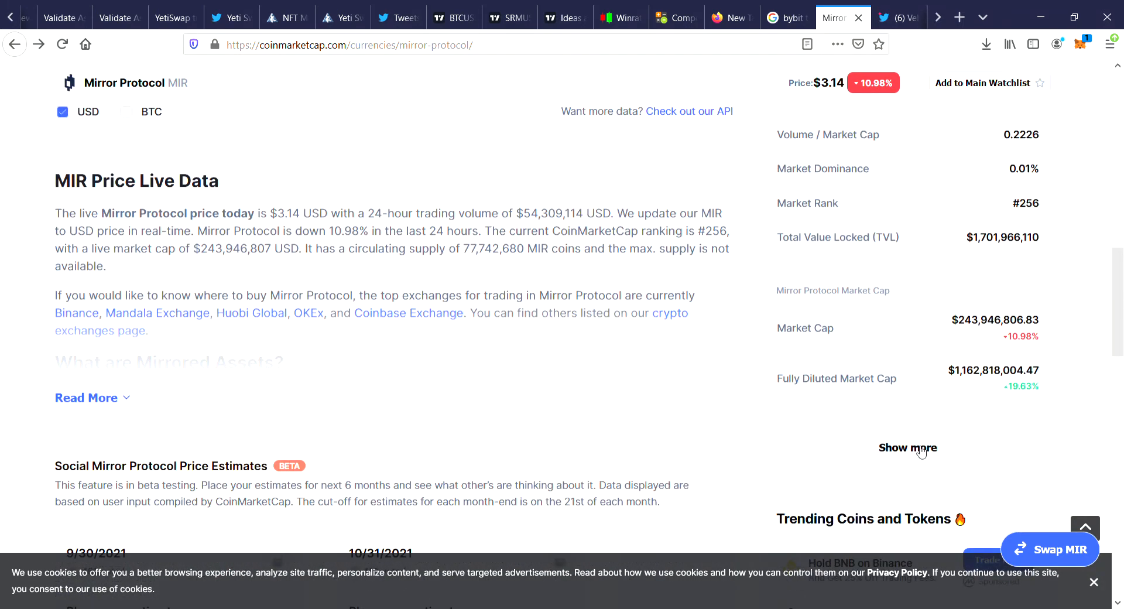
scroll(down, 3)
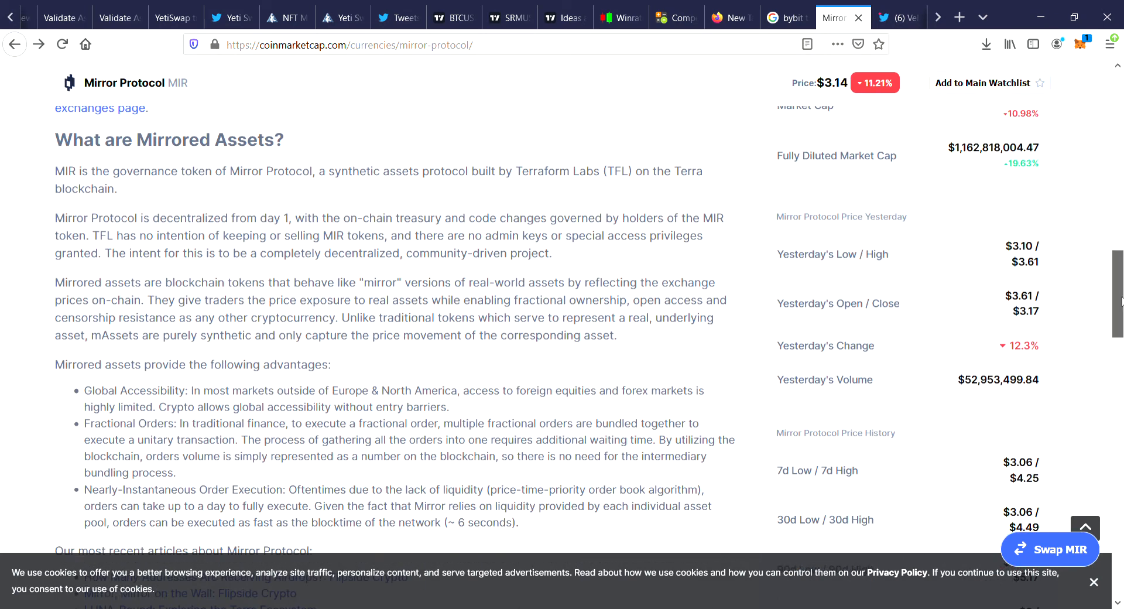
scroll(down, 3)
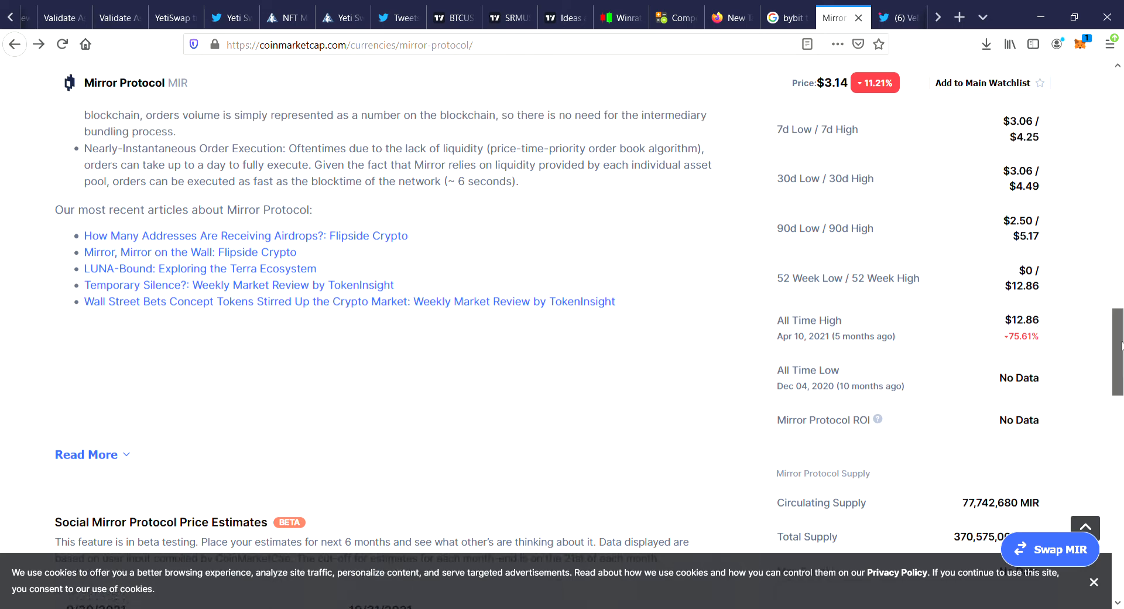
scroll(up, 3)
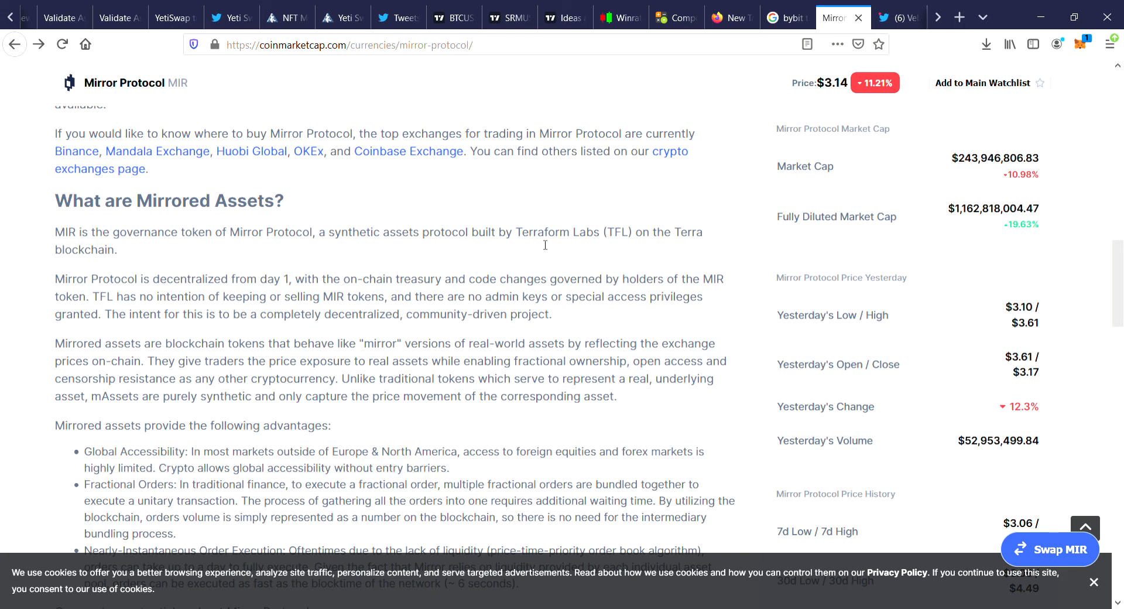
mouse_move(445, 217)
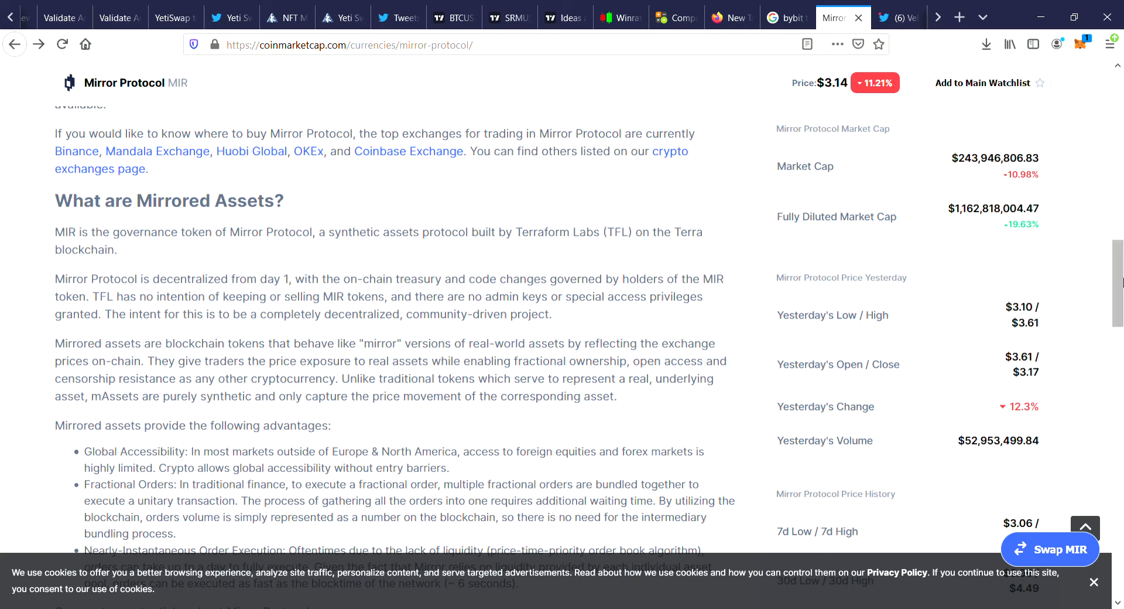
Scroll back up to bring the MIR price chart into view.
scroll(down, 3)
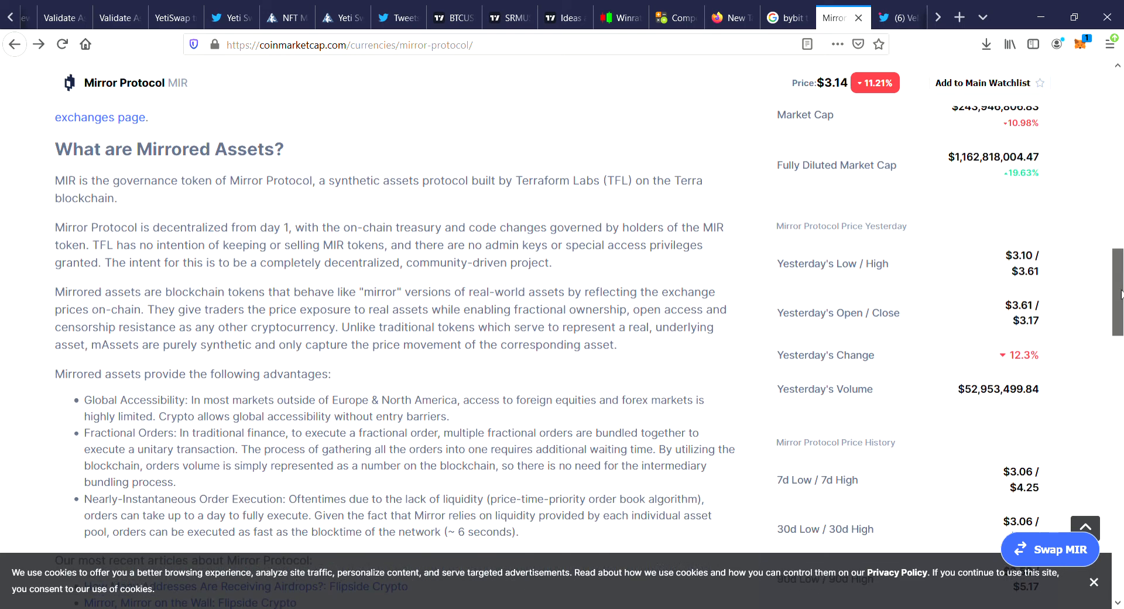
scroll(up, 3)
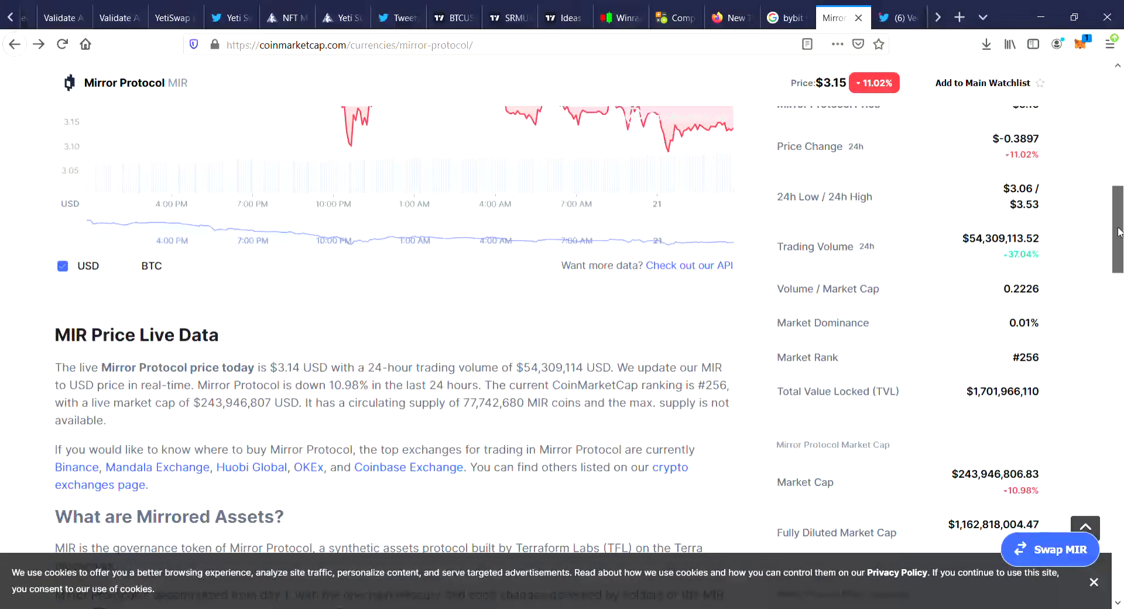
scroll(up, 3)
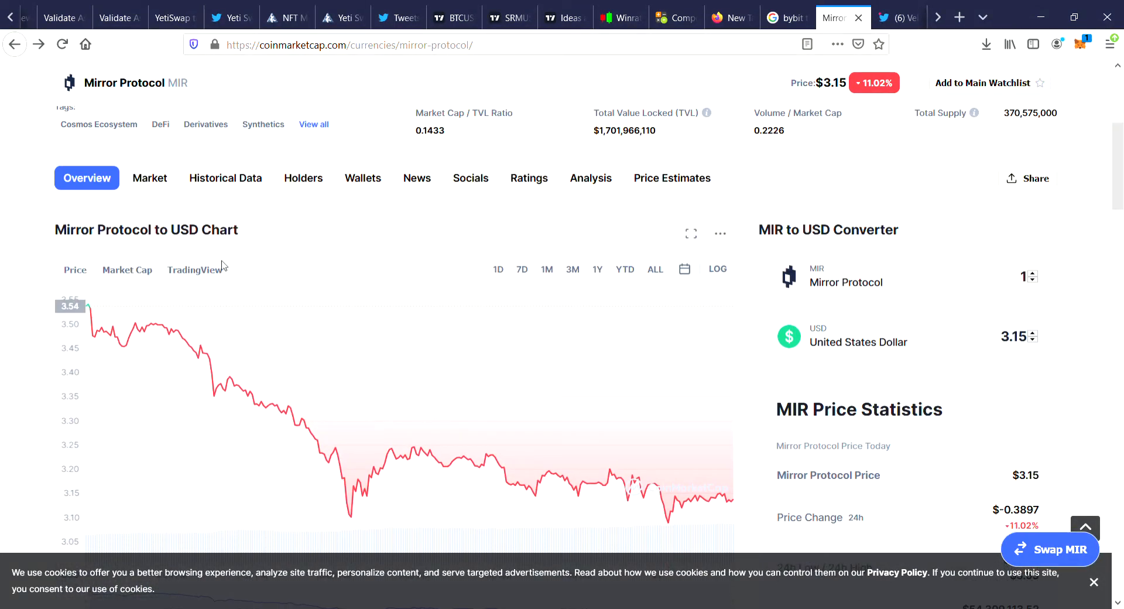
Switch the MIR chart to the TradingView MIR/USDT candlestick view and review the price summary.
click(194, 269)
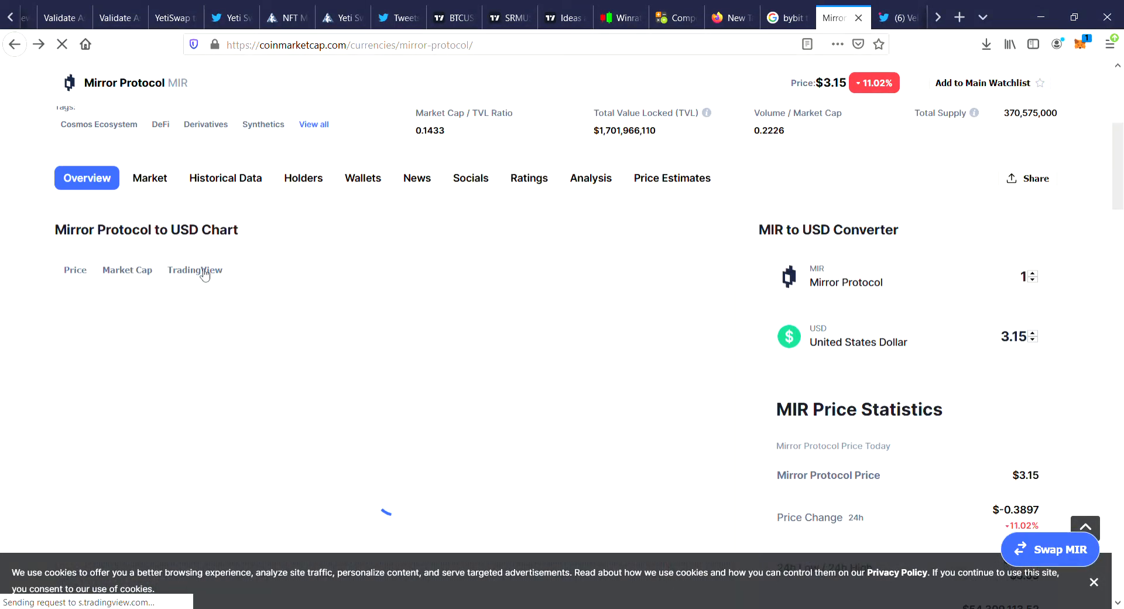
click(194, 269)
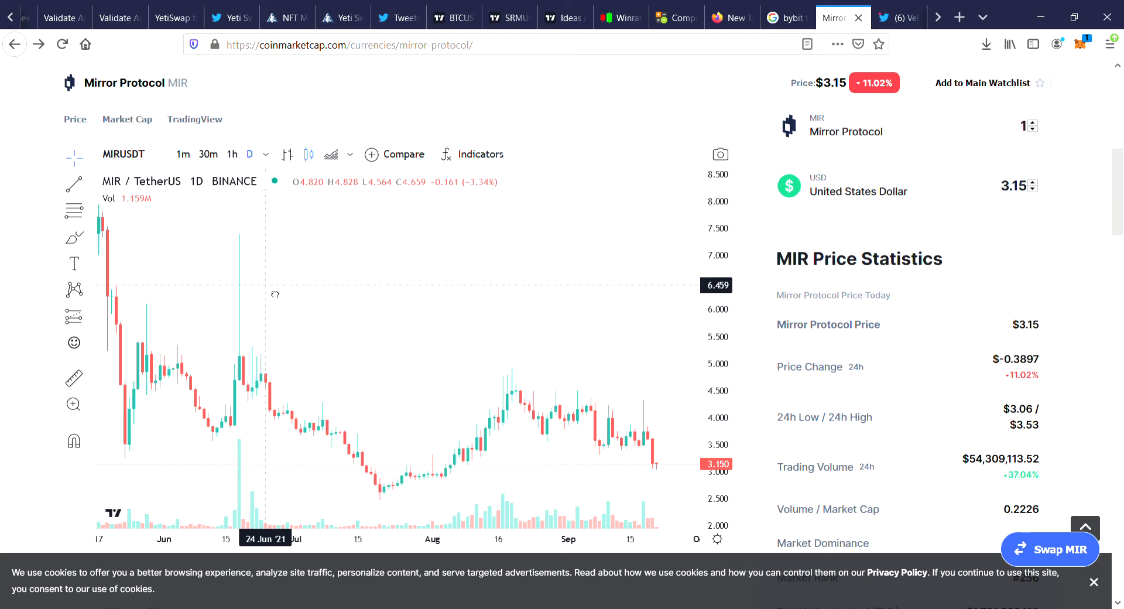
mouse_move(209, 278)
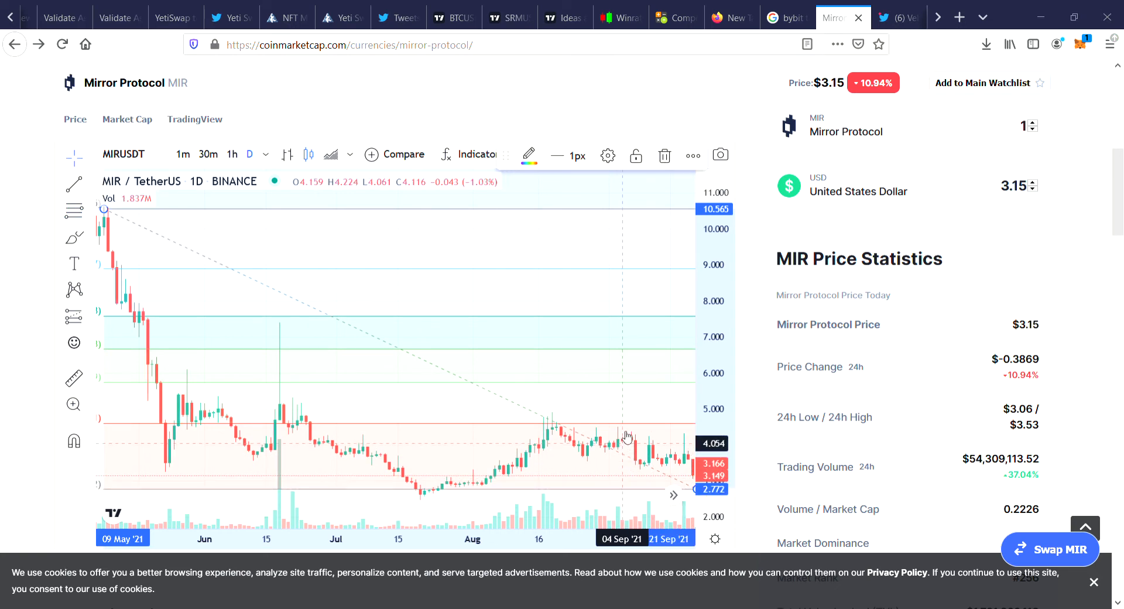
mouse_move(178, 387)
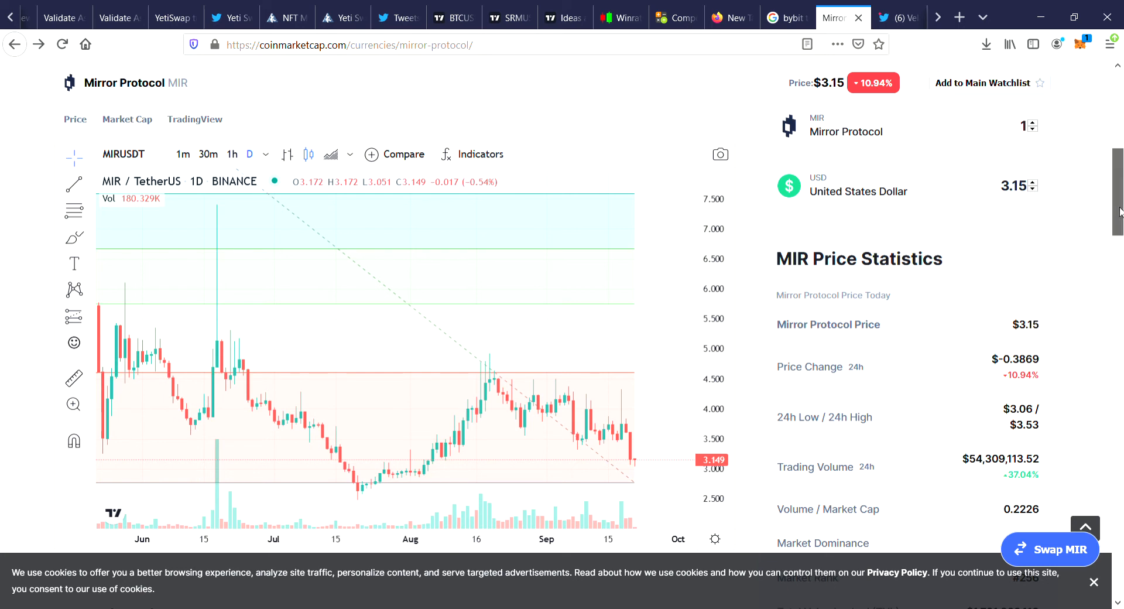
scroll(down, 3)
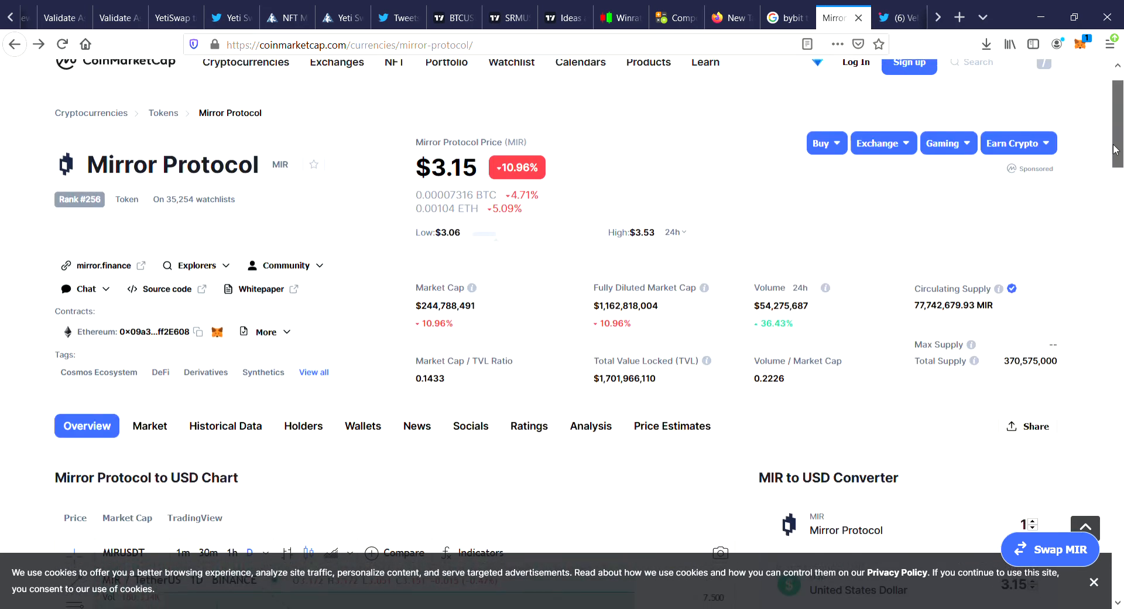
Open Mirror Protocol's Twitter page in a new tab and show the Community links again.
scroll(down, 3)
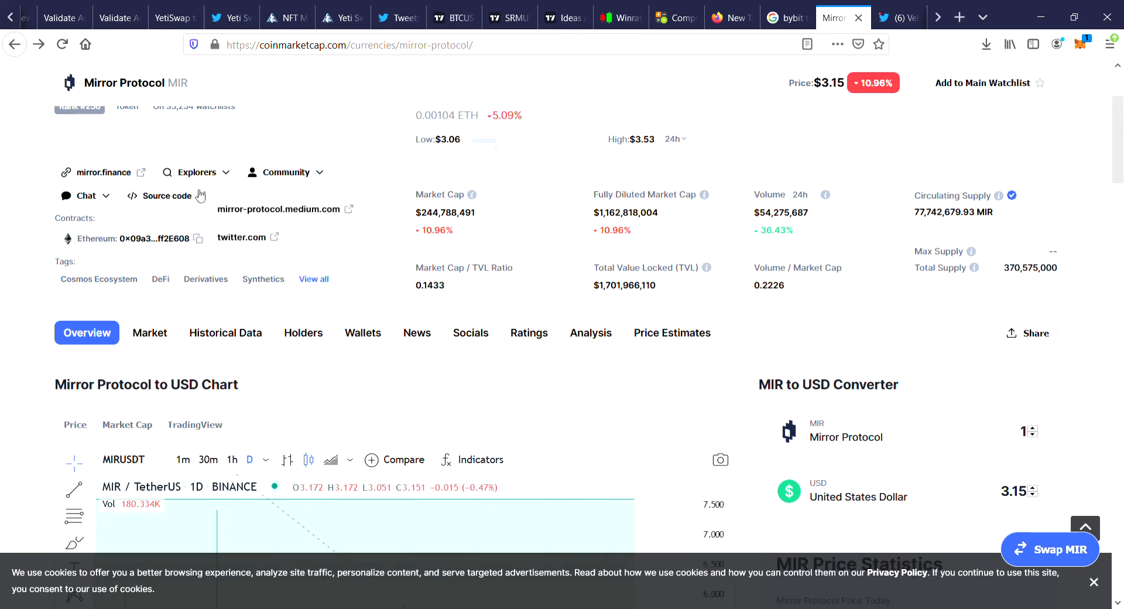
mouse_move(263, 241)
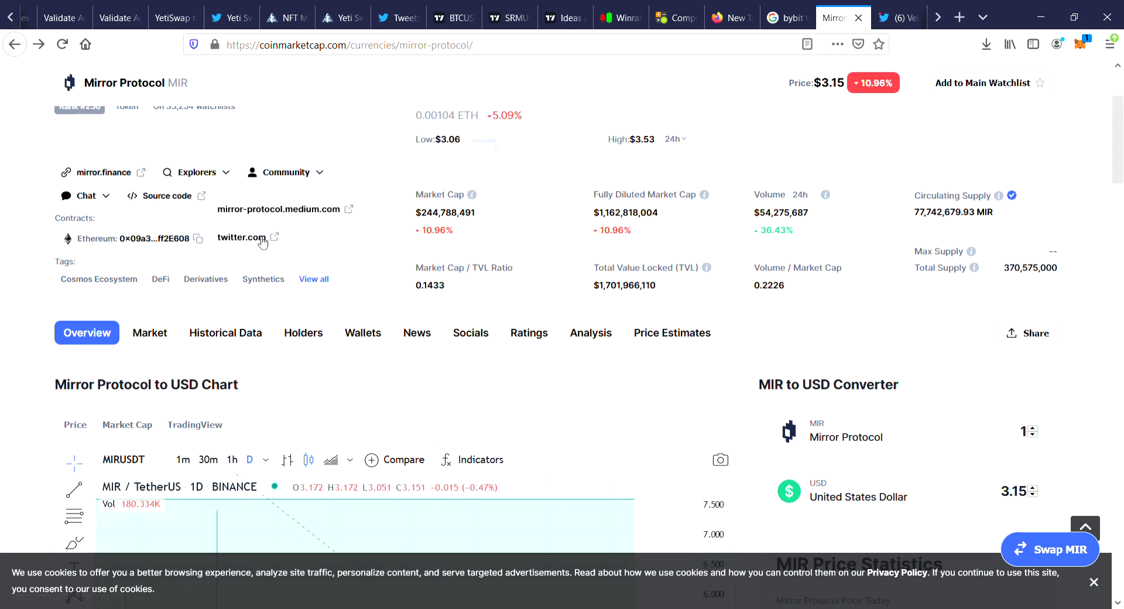
click(241, 238)
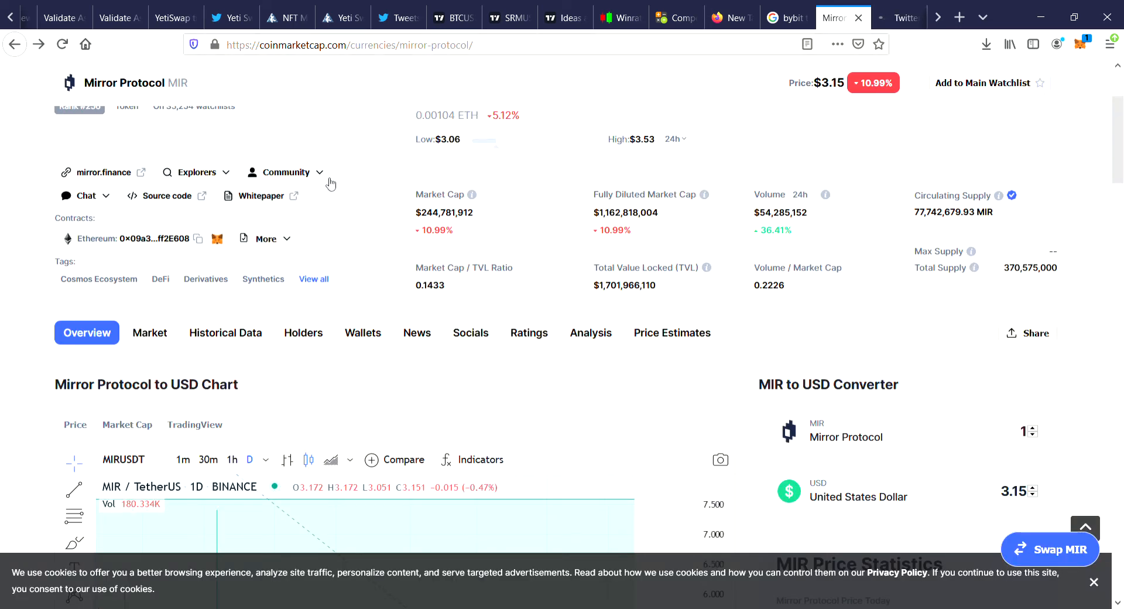
click(286, 172)
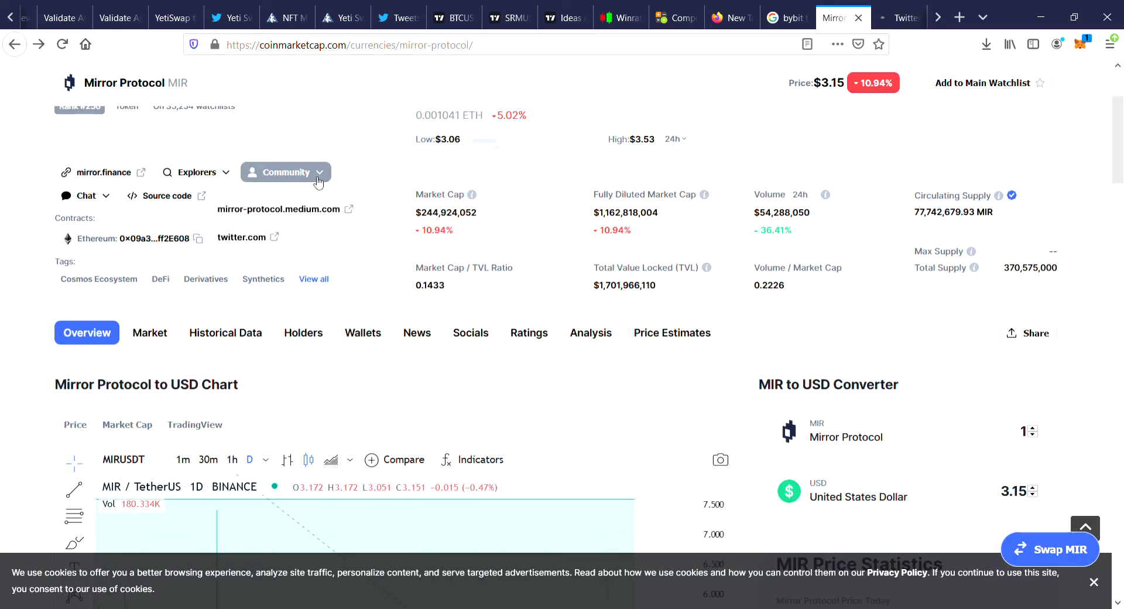
mouse_move(280, 209)
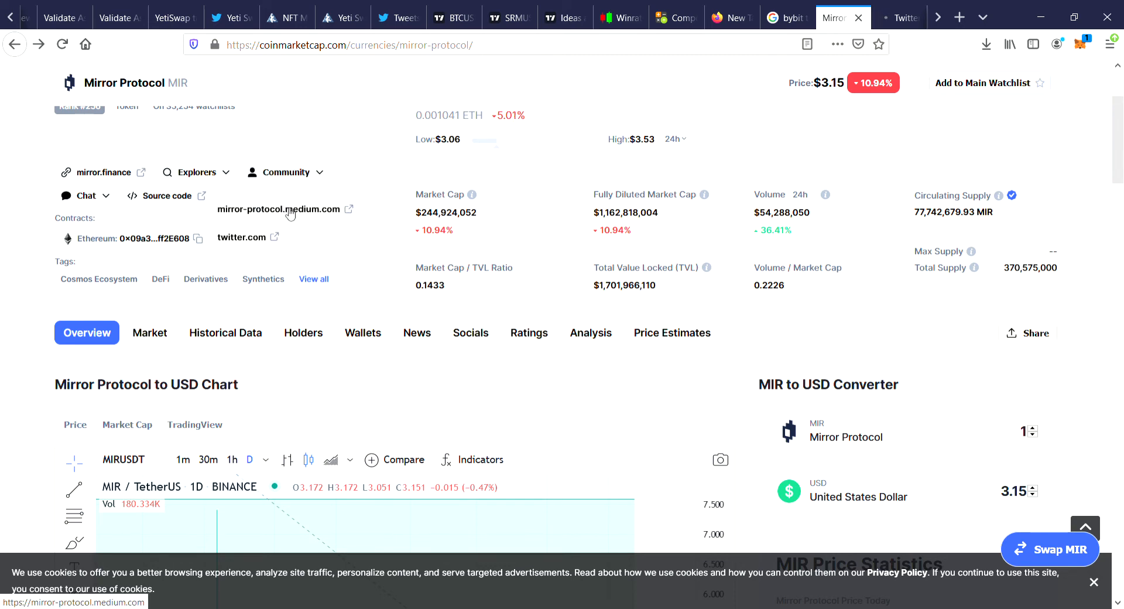
Open Mirror Protocol's Medium blog and skim its July and June 2021 community updates.
click(281, 208)
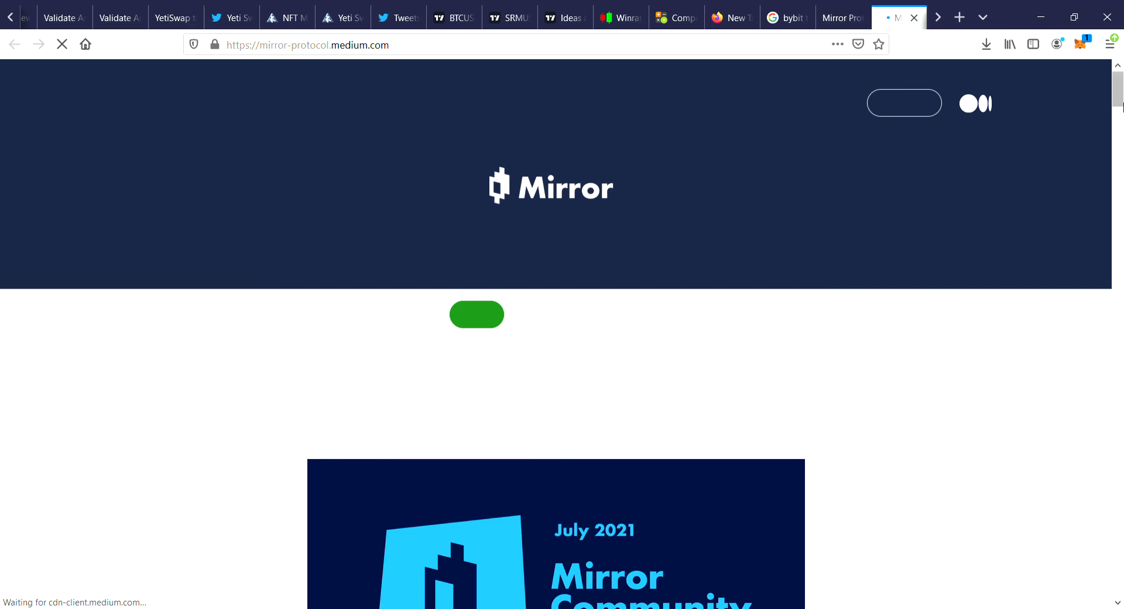
scroll(down, 3)
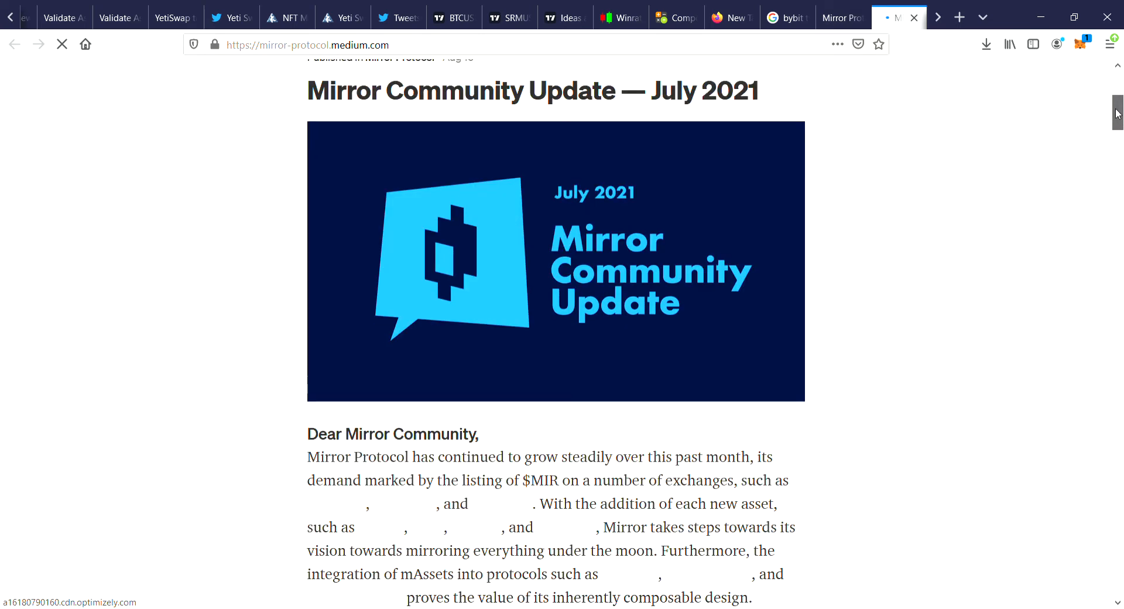
scroll(down, 3)
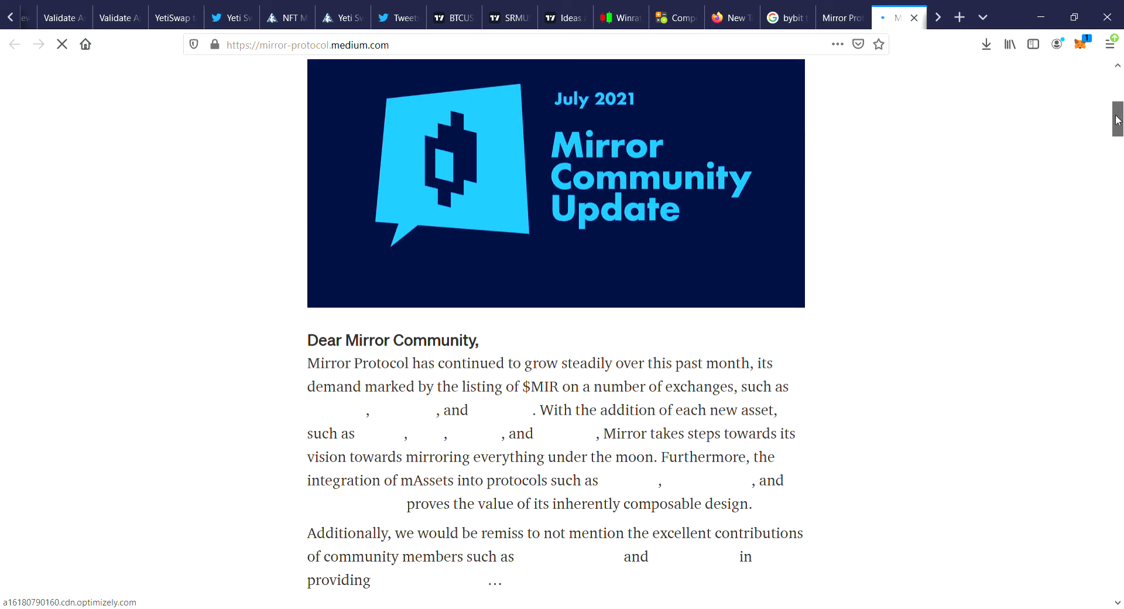
scroll(down, 3)
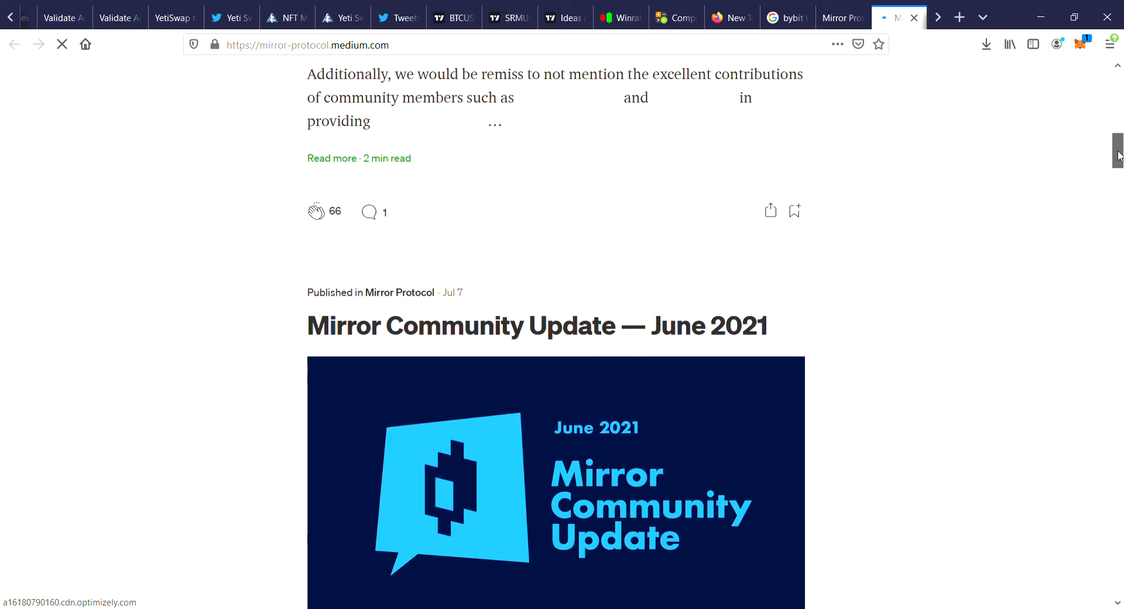
scroll(down, 3)
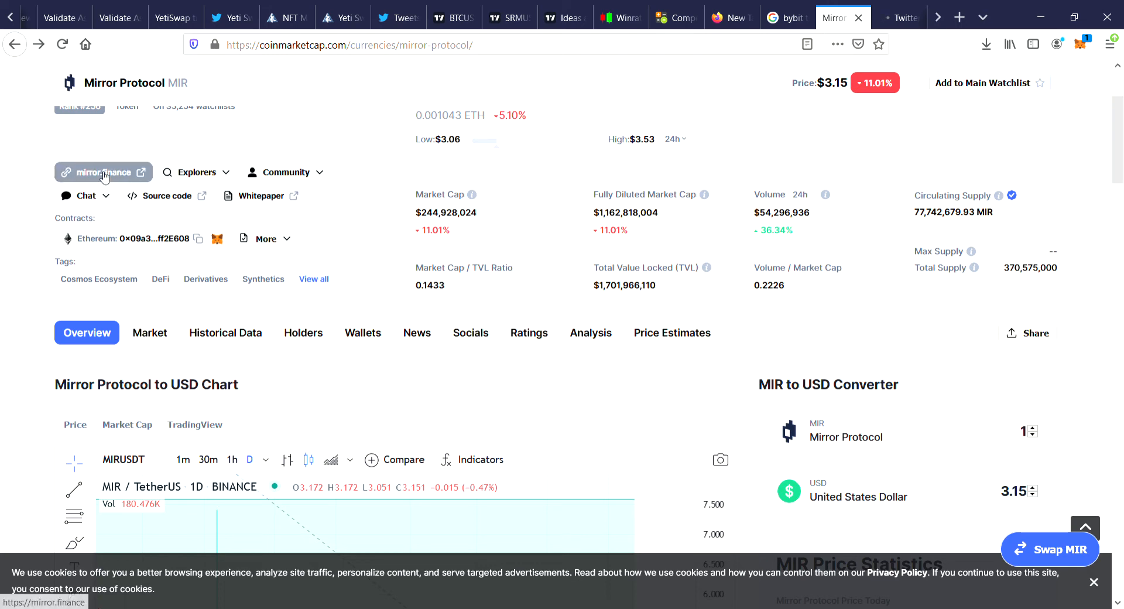
Open the official mirror.finance site and read How It Works on minting, targeting and burning mAssets.
click(103, 171)
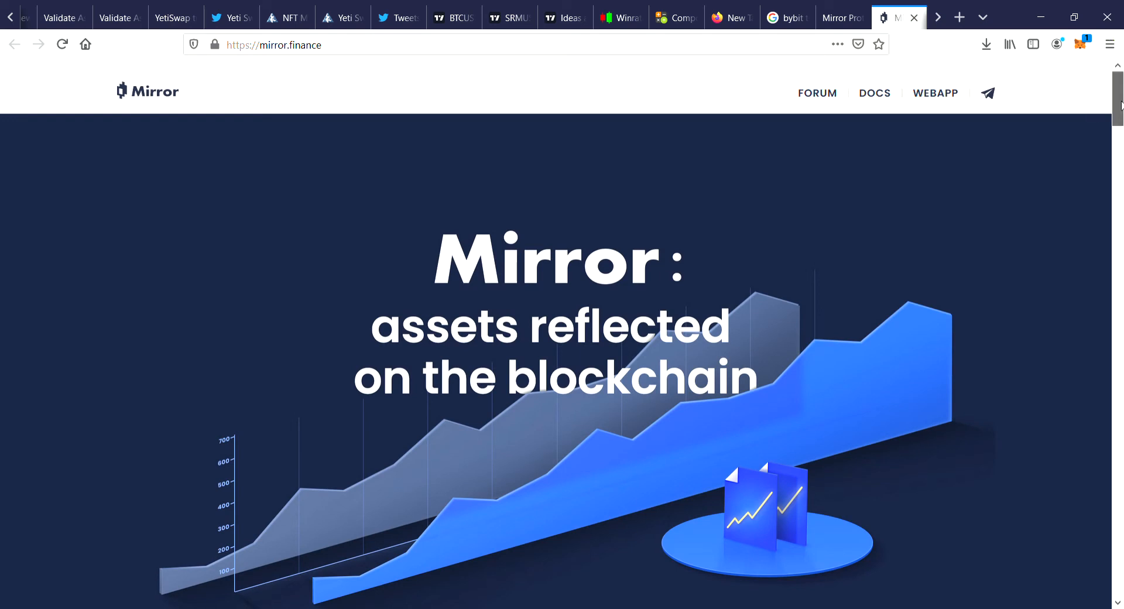
scroll(down, 3)
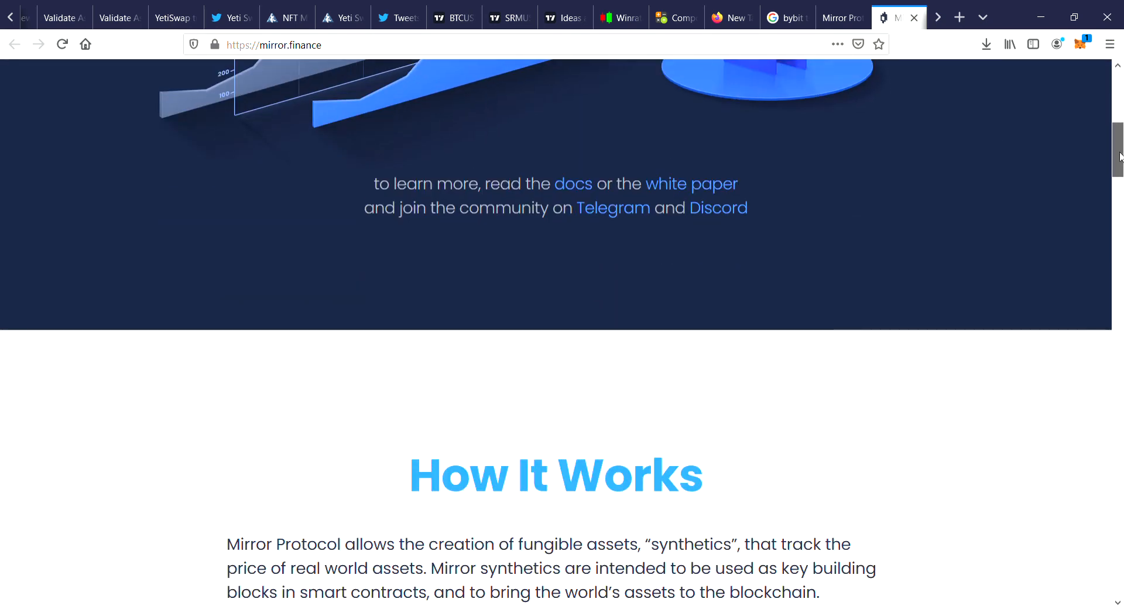
scroll(down, 3)
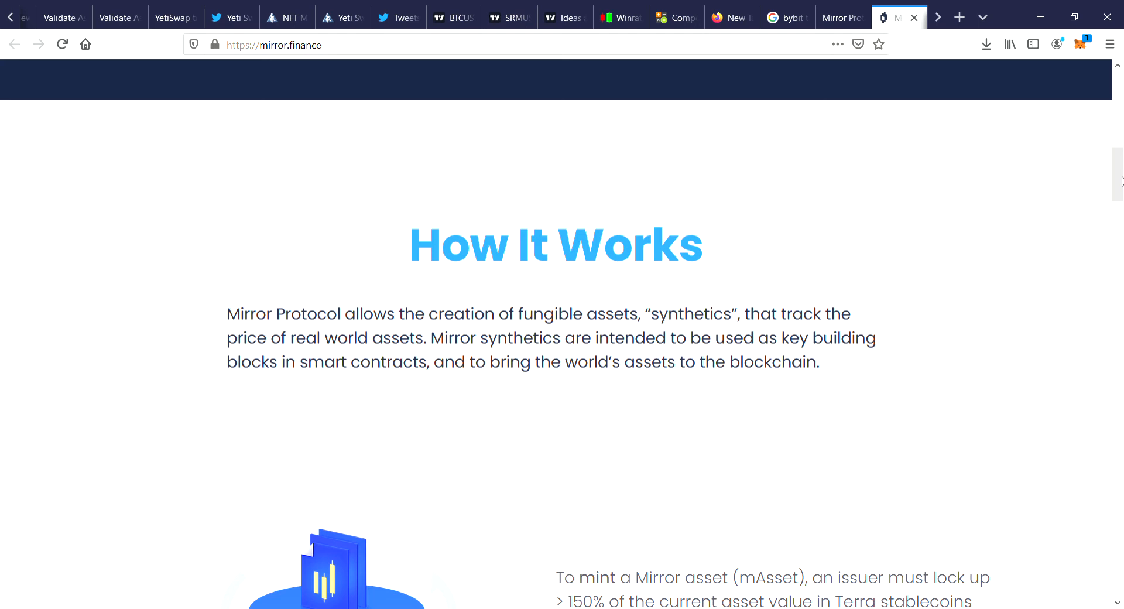
mouse_move(942, 181)
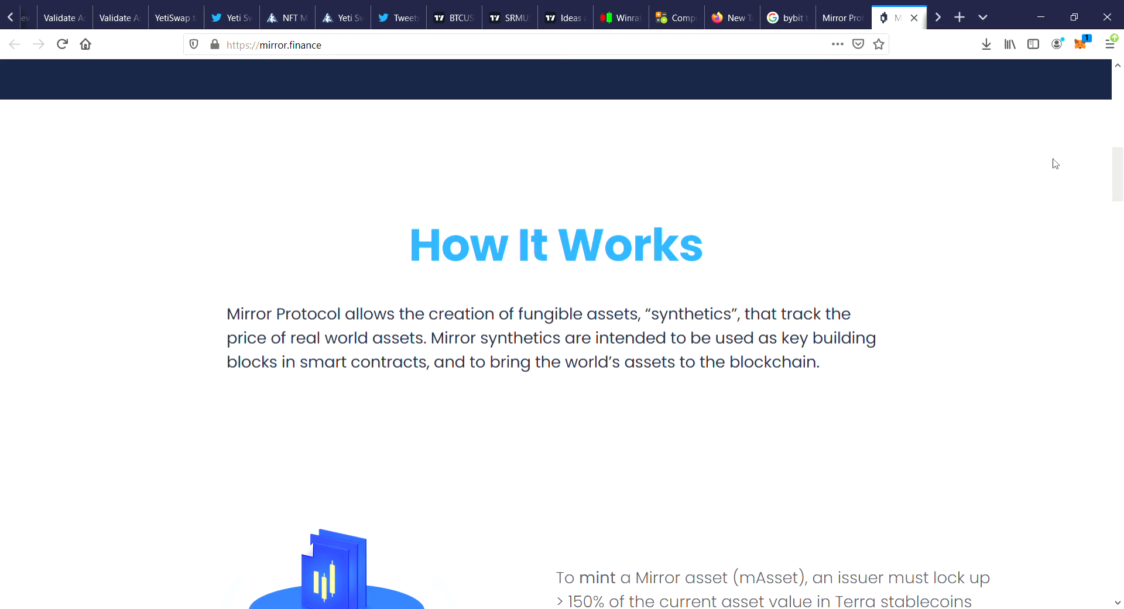
mouse_move(991, 360)
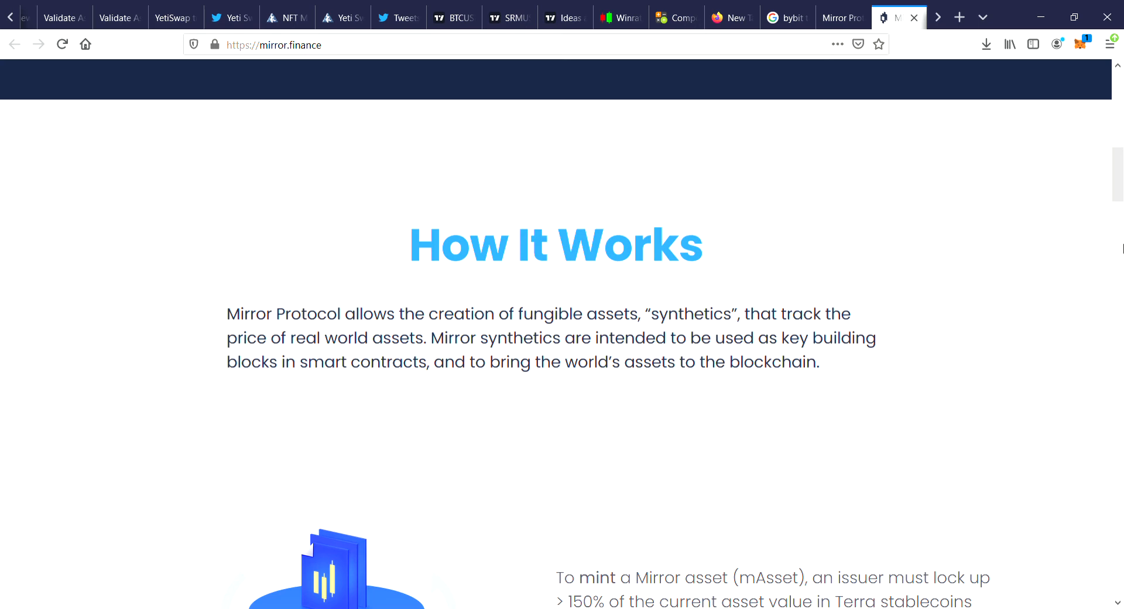
scroll(down, 3)
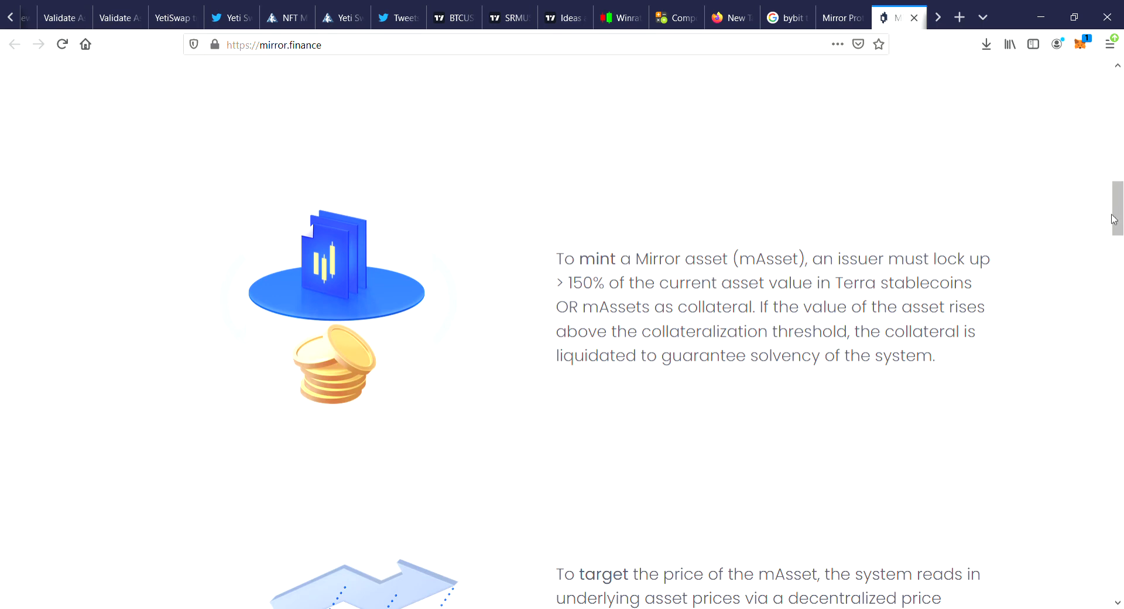
mouse_move(1057, 285)
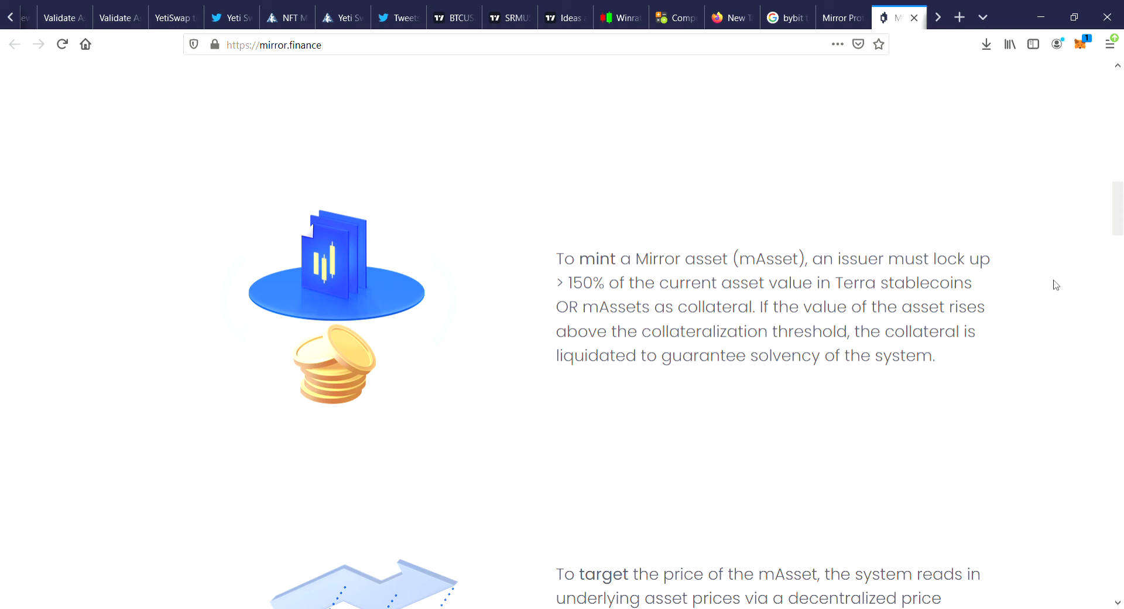
mouse_move(1049, 285)
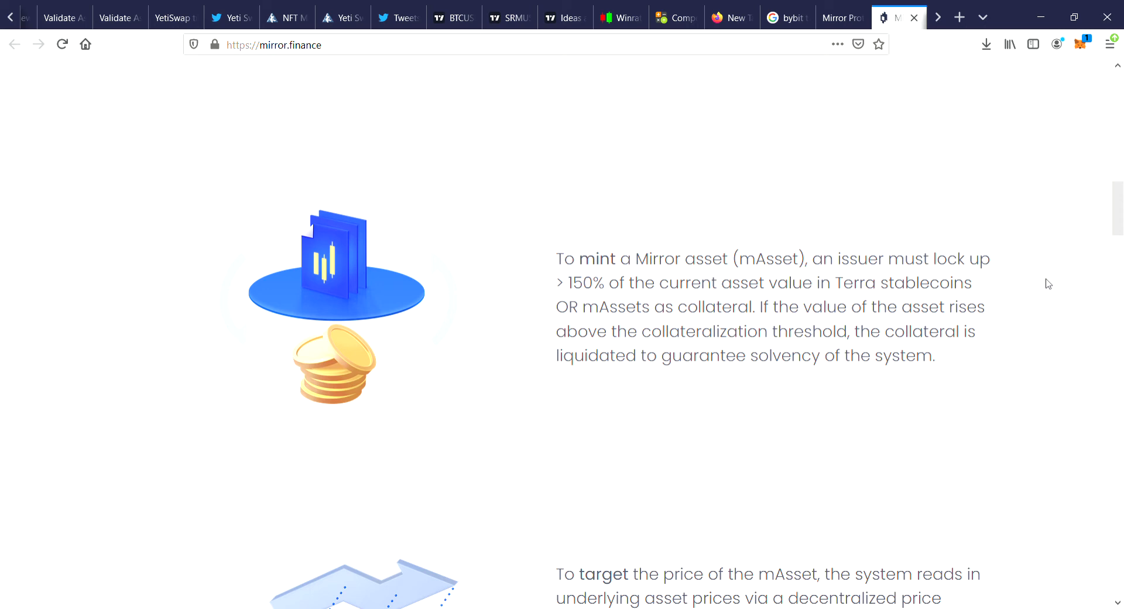
scroll(down, 3)
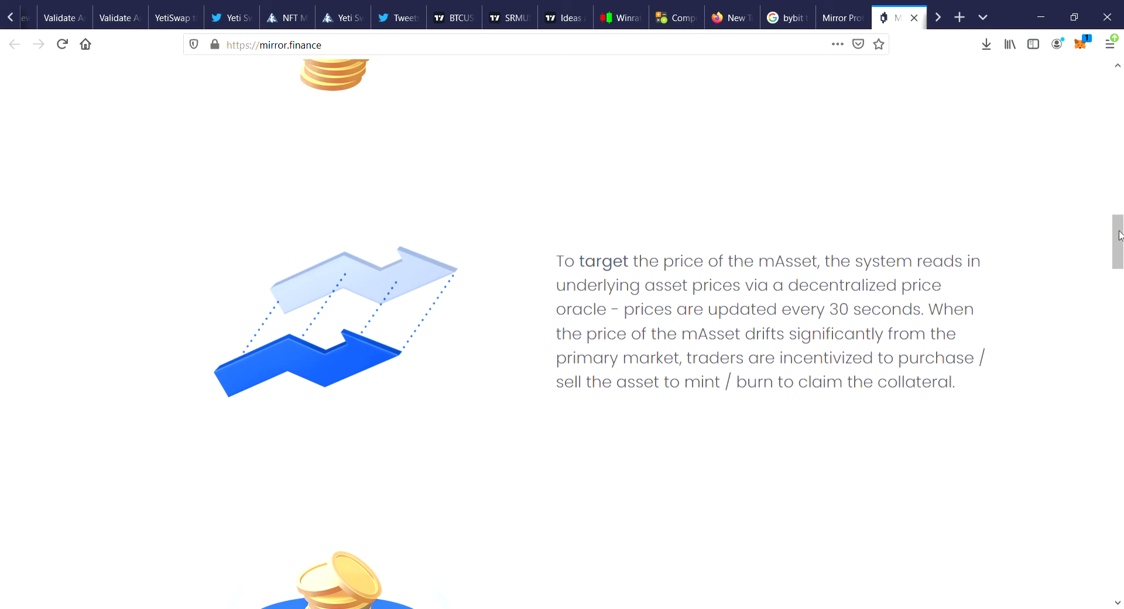
scroll(down, 3)
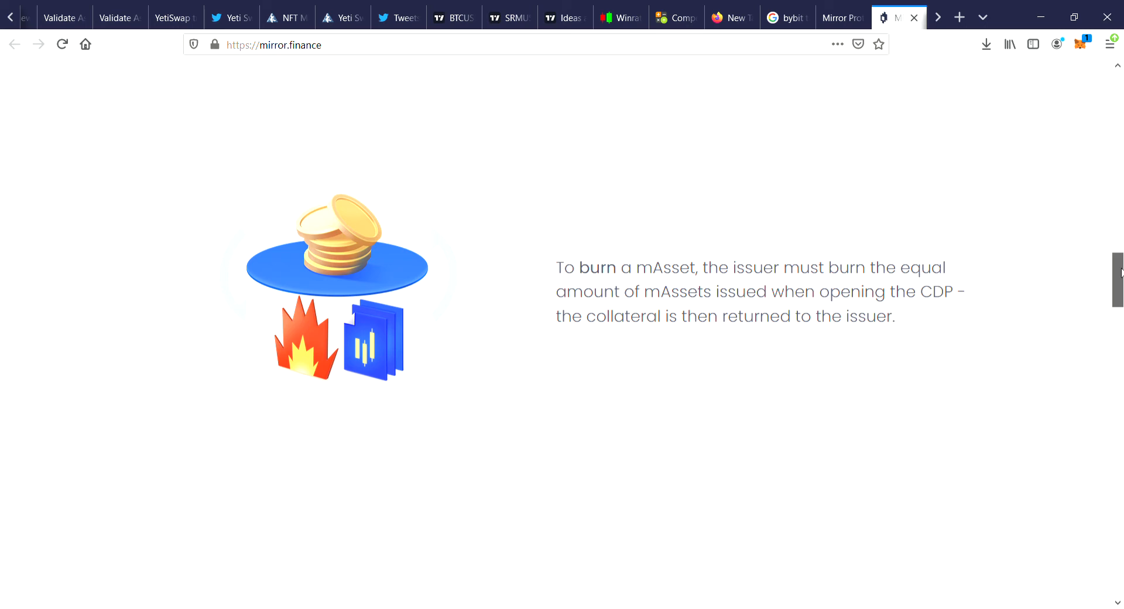
scroll(down, 3)
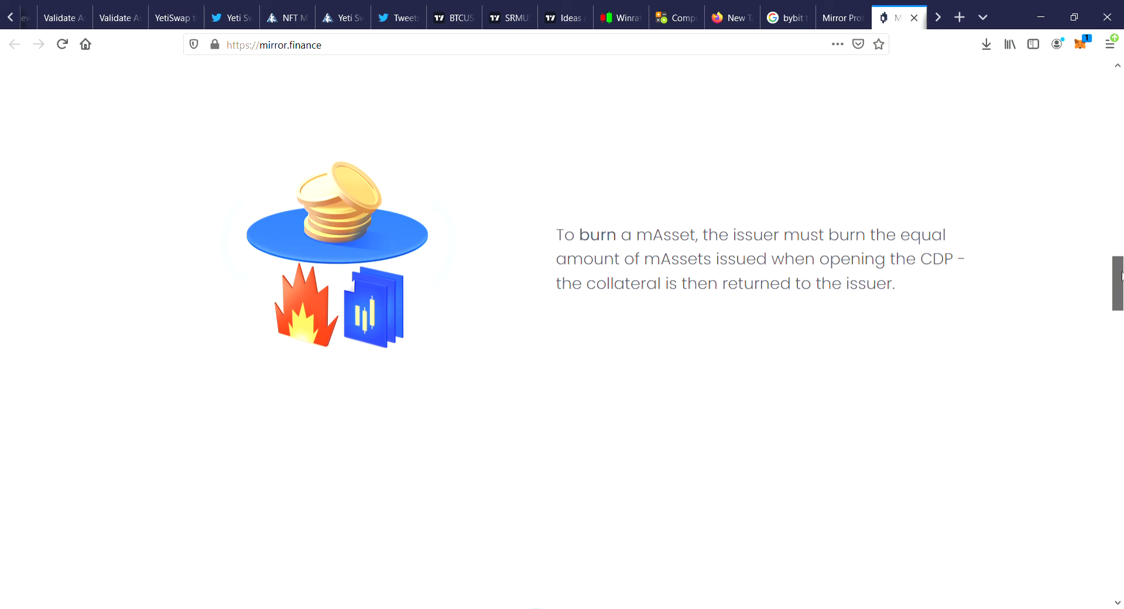
Follow the Mirror wallet download icon under Trade now to its Google Play page.
scroll(down, 3)
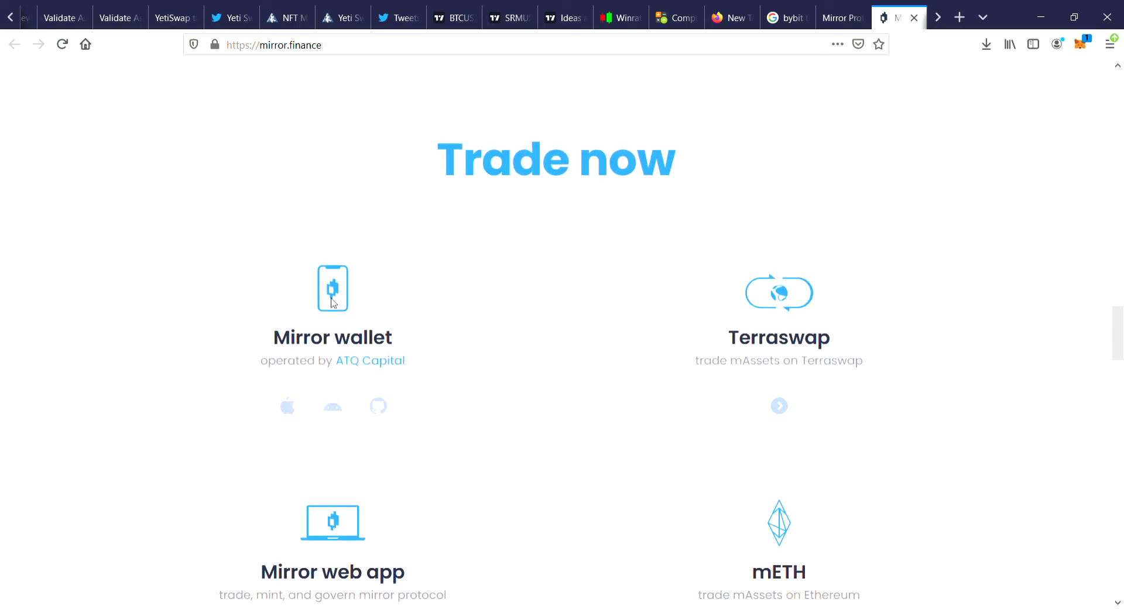
mouse_move(317, 412)
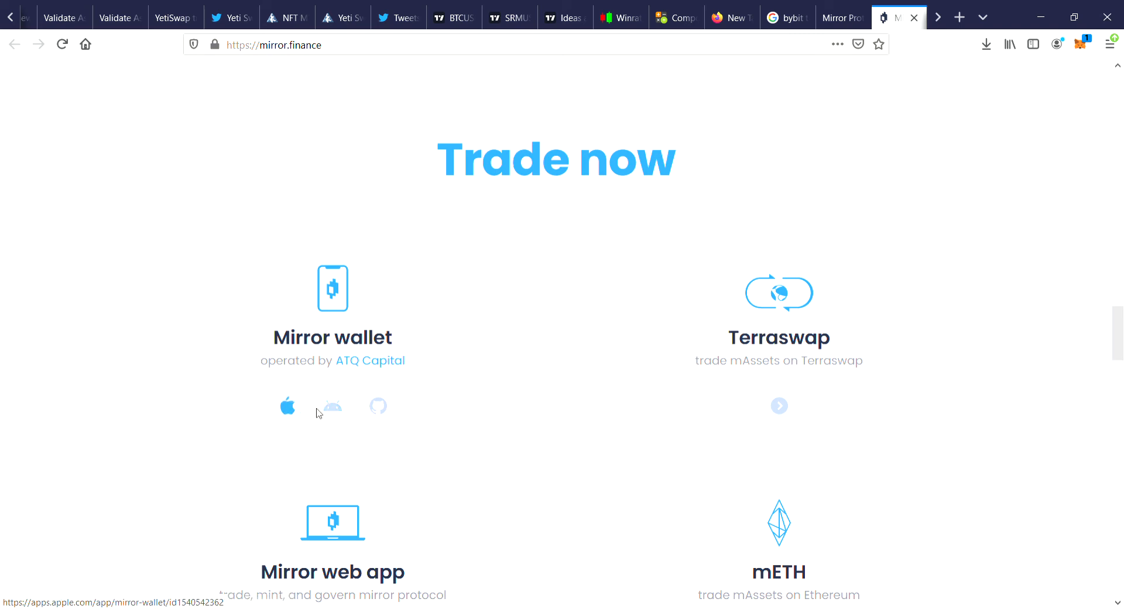
mouse_move(379, 411)
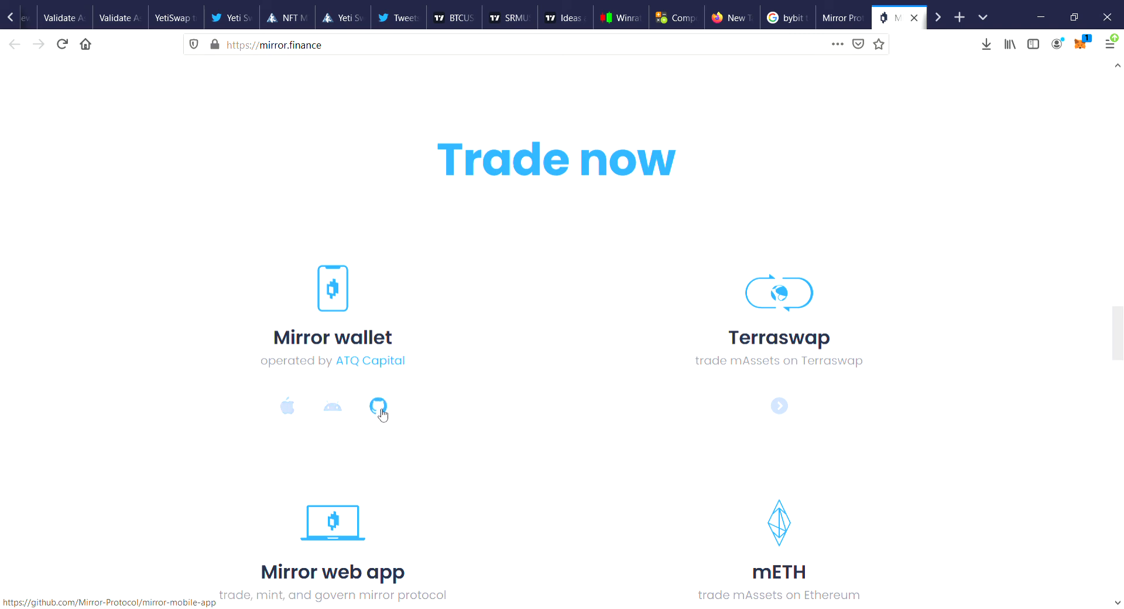
click(378, 406)
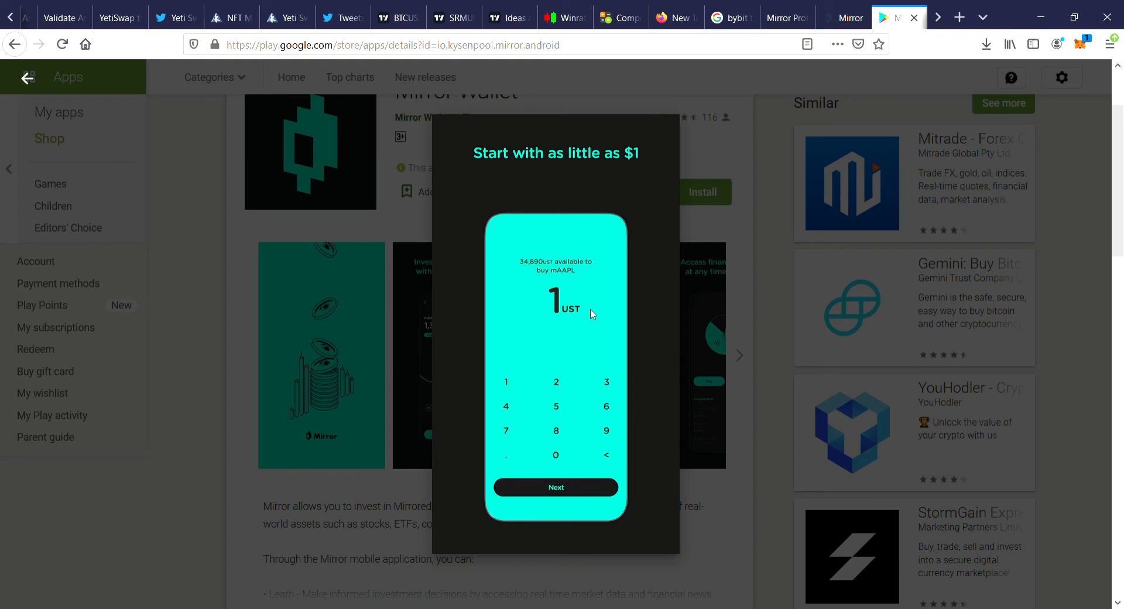
mouse_move(699, 338)
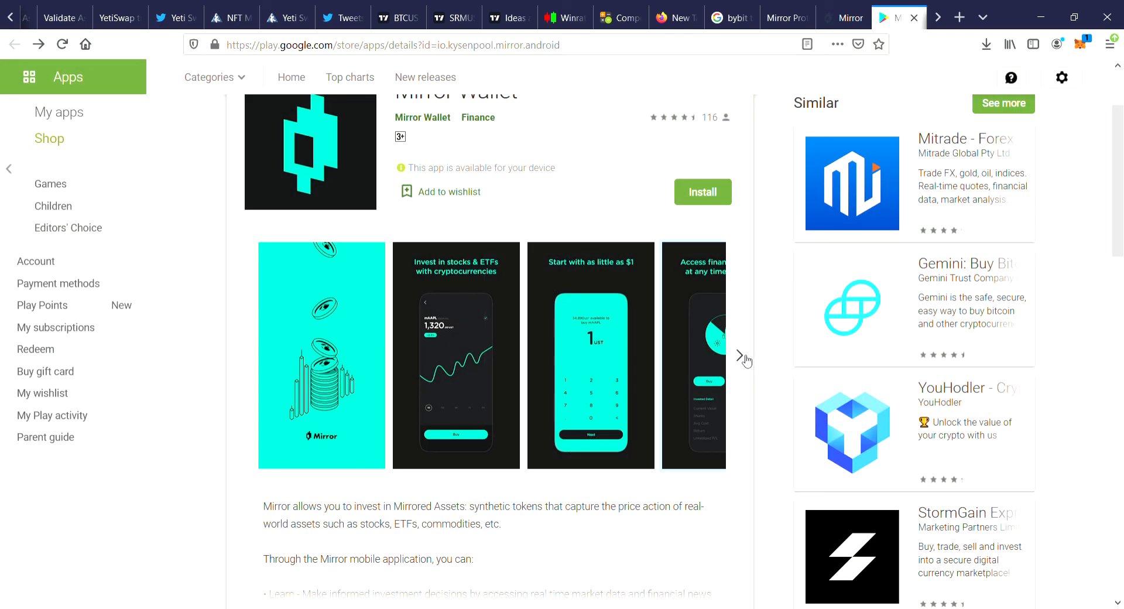
Page through Mirror Wallet's Play Store screenshots, including the enlarged 'Start with as little as $1' screen.
click(741, 356)
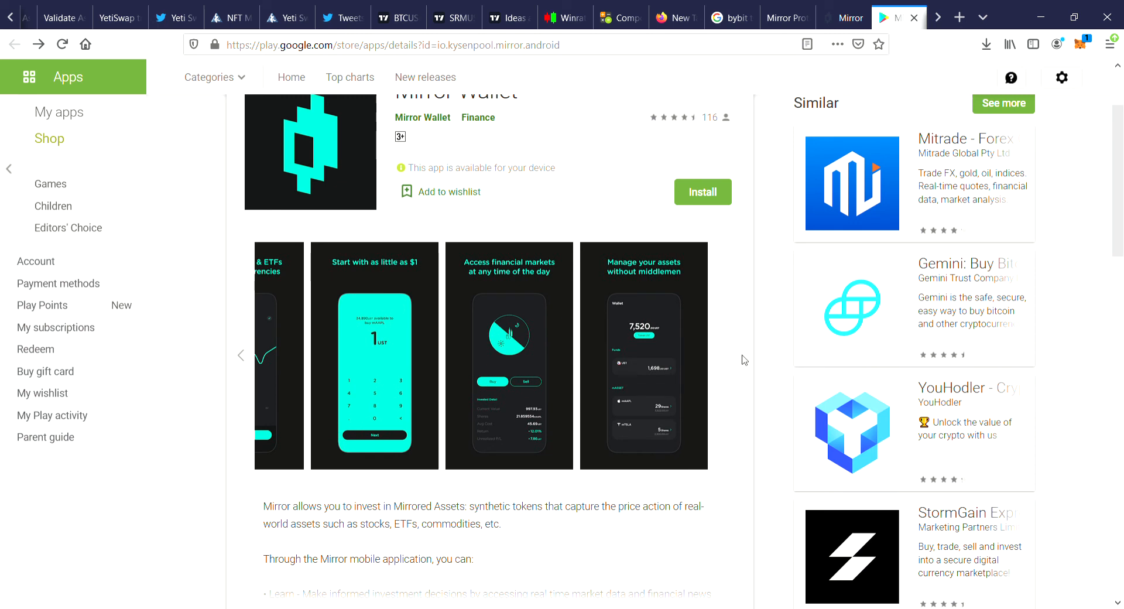
click(645, 355)
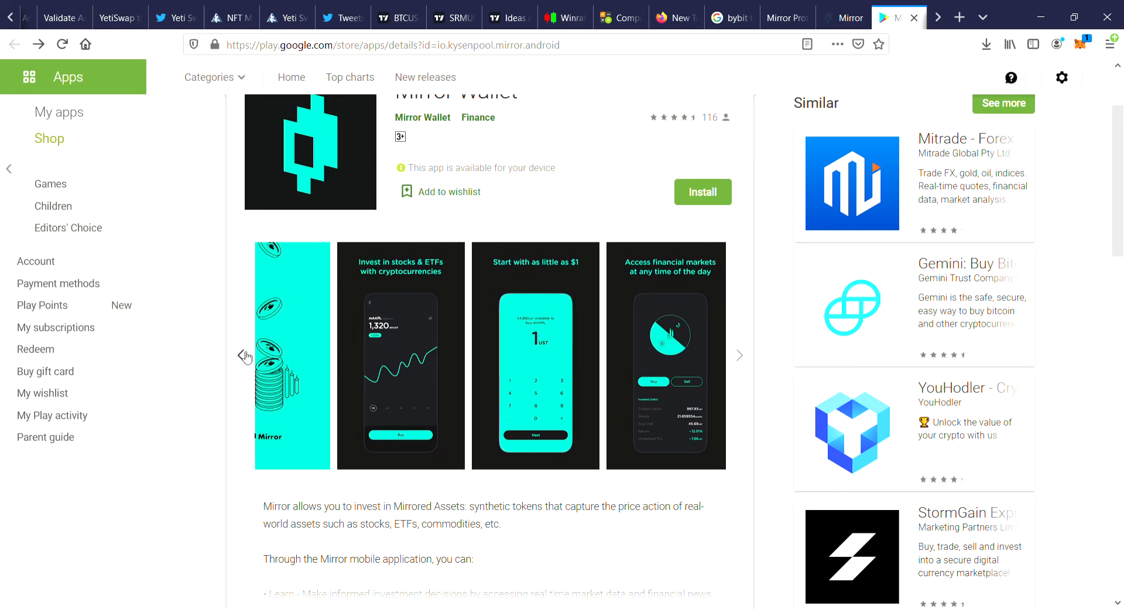
click(535, 355)
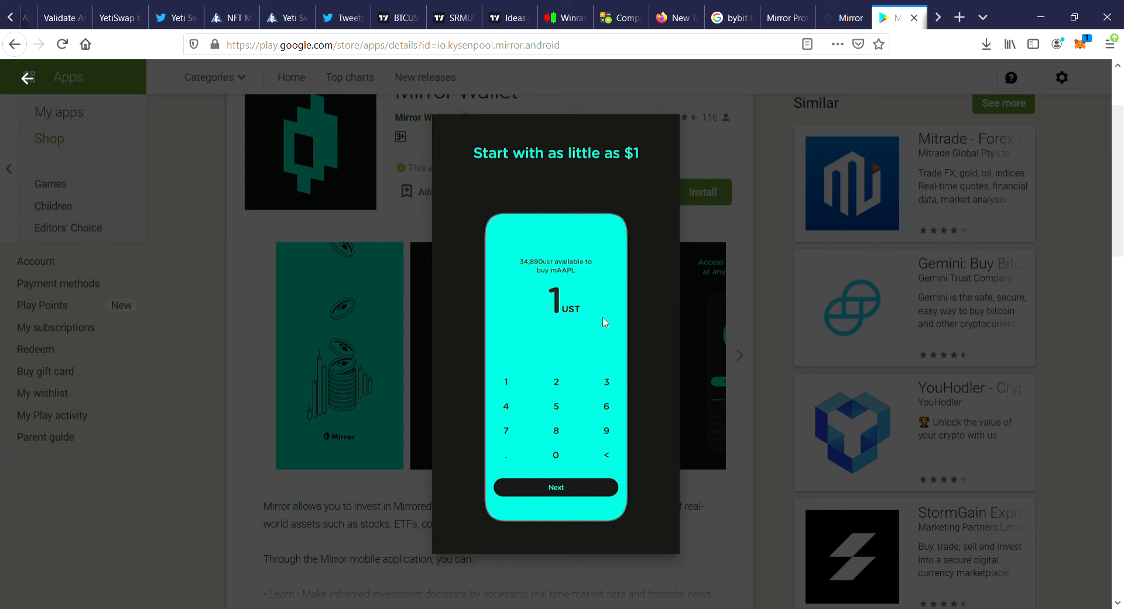
mouse_move(711, 154)
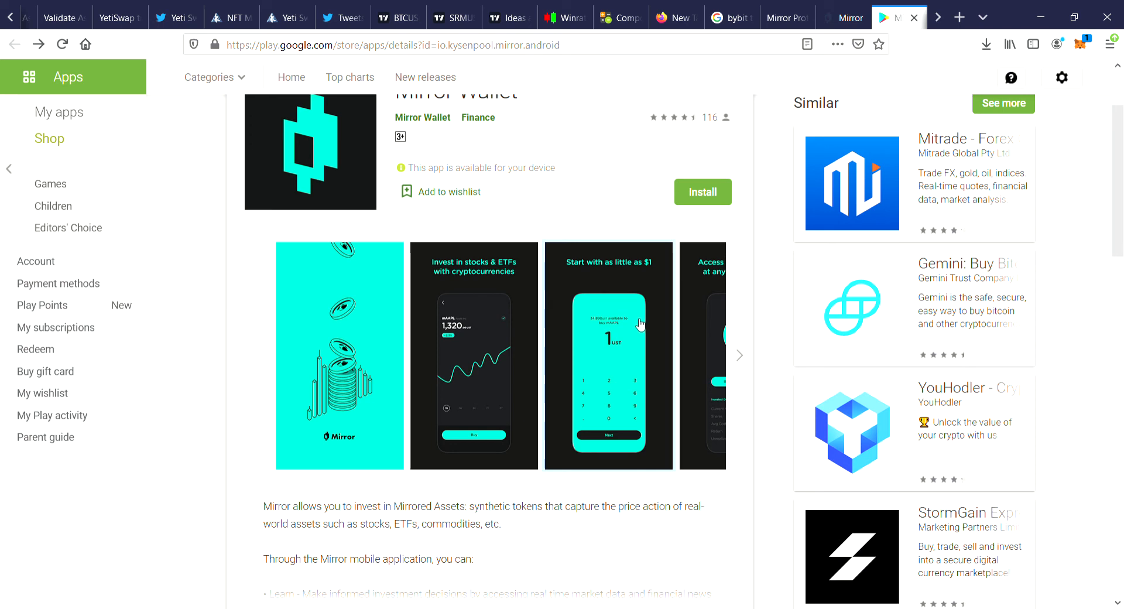
mouse_move(619, 342)
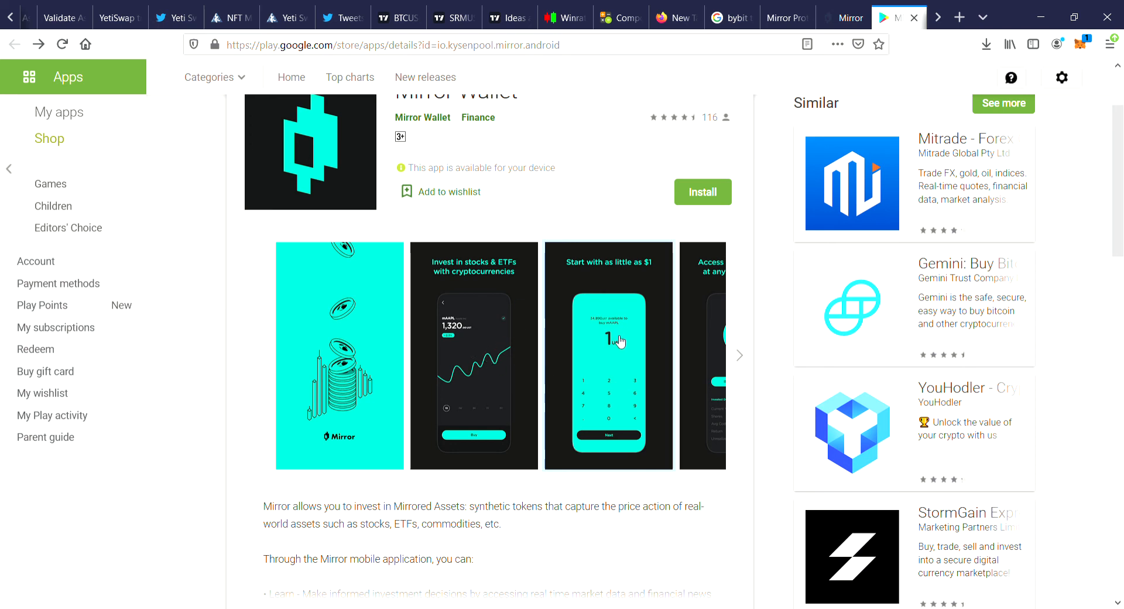
click(608, 355)
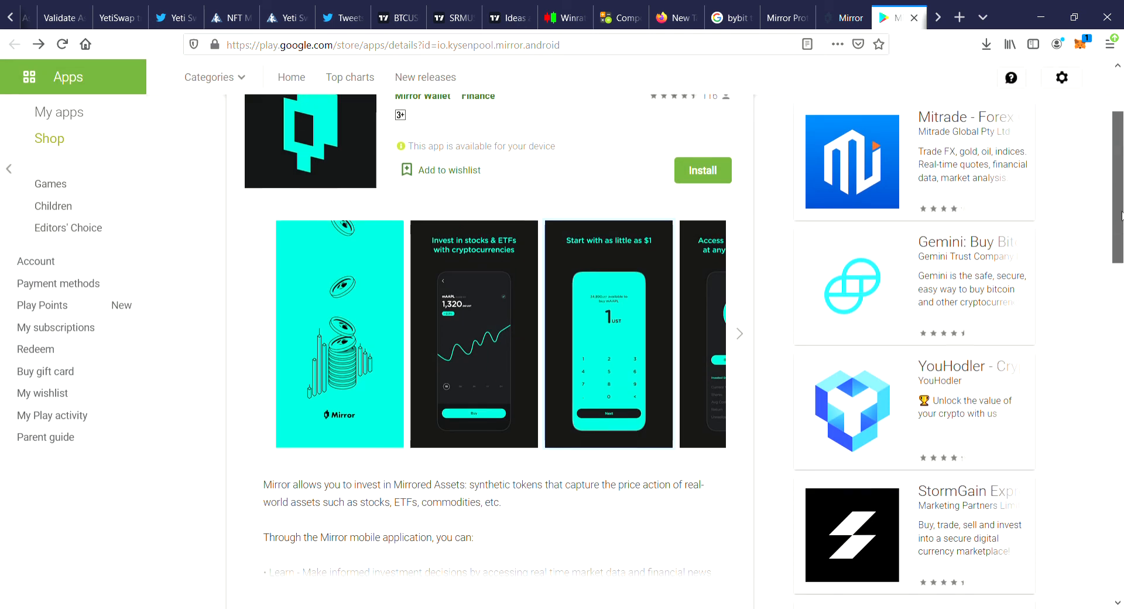
Scroll to Mirror Wallet's description with Learn, Manage, Deposit & Withdraw and getting-started steps.
scroll(down, 3)
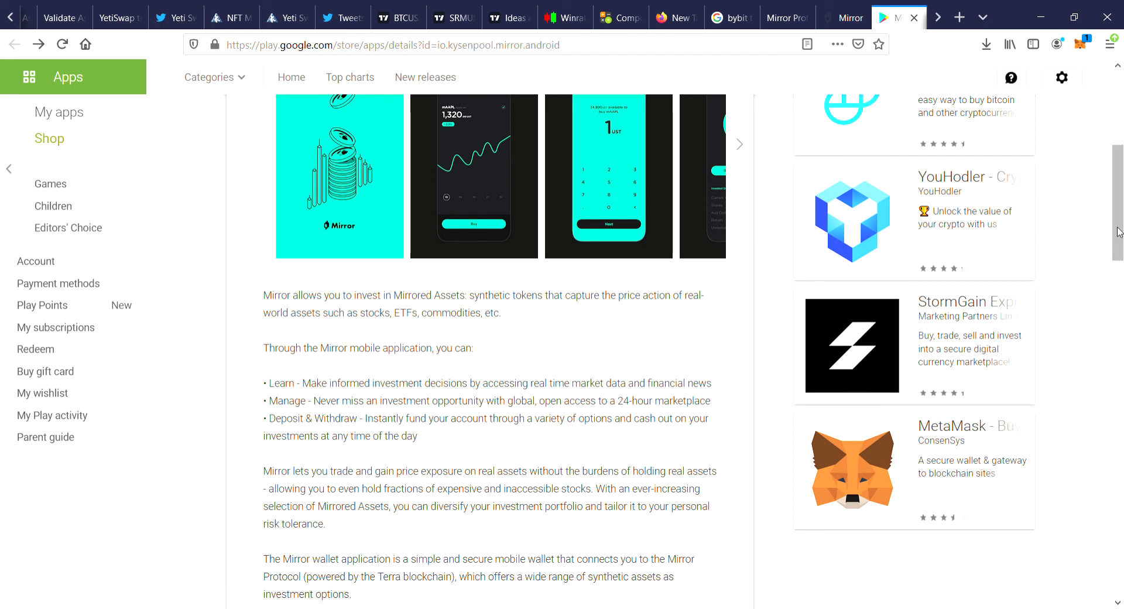
scroll(down, 3)
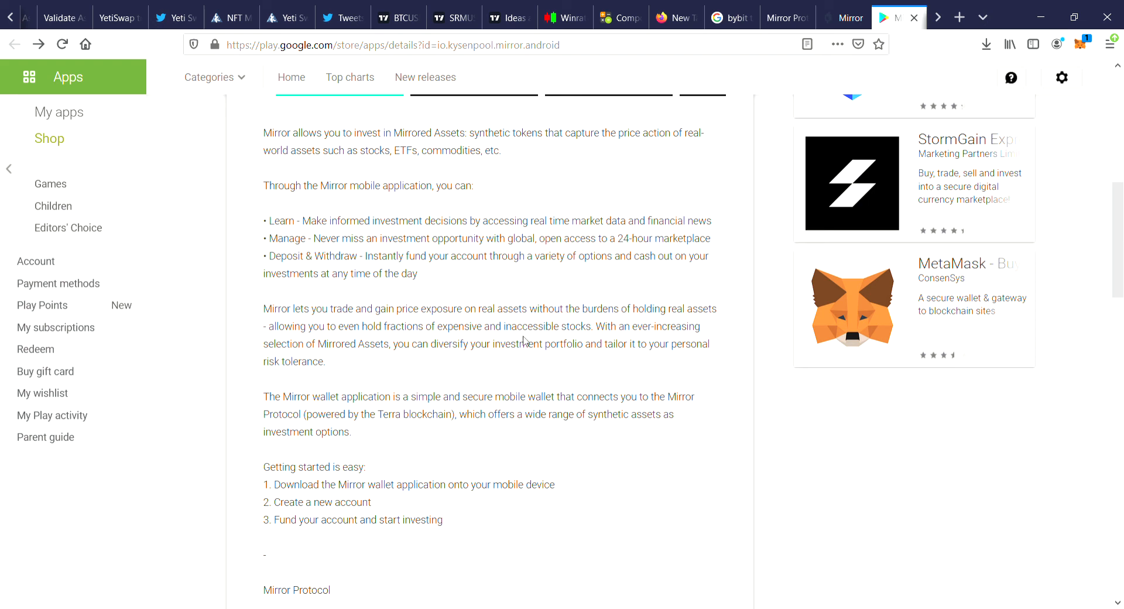
mouse_move(348, 318)
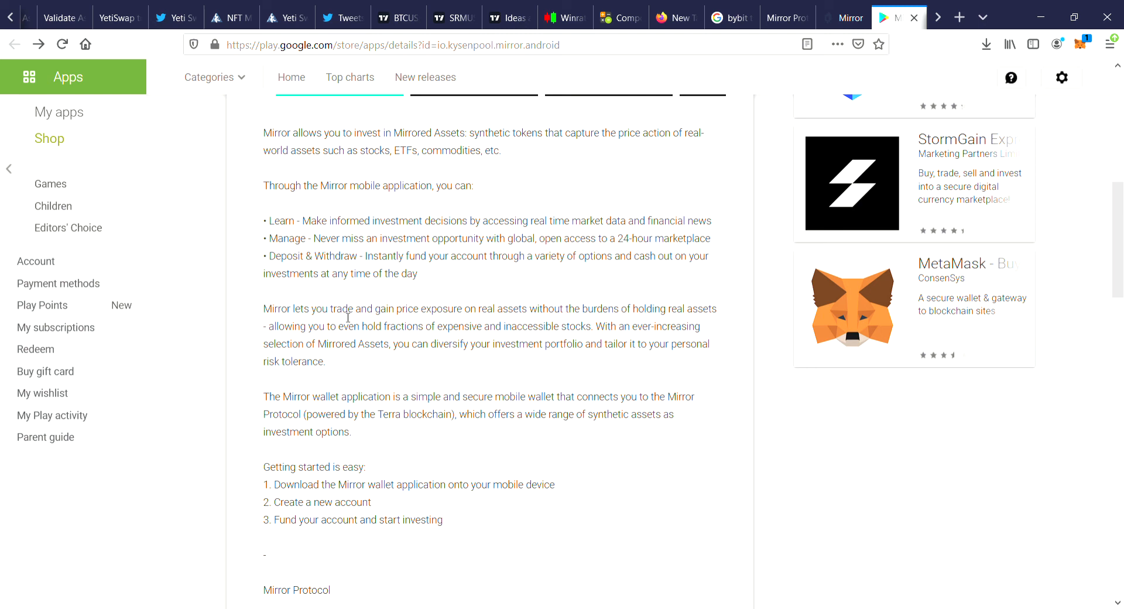
mouse_move(443, 338)
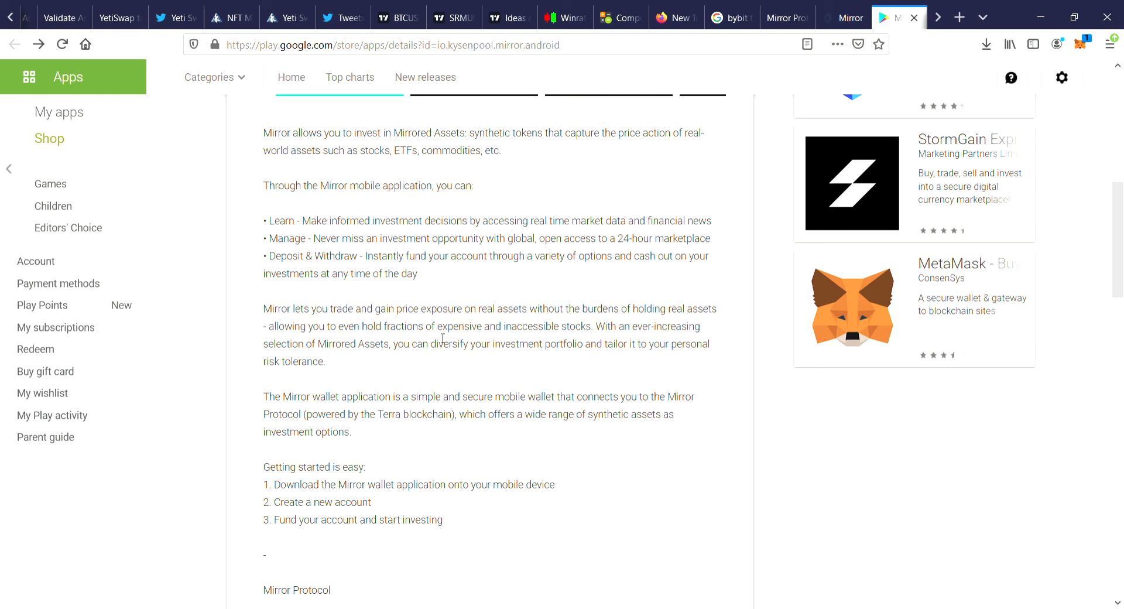
mouse_move(567, 339)
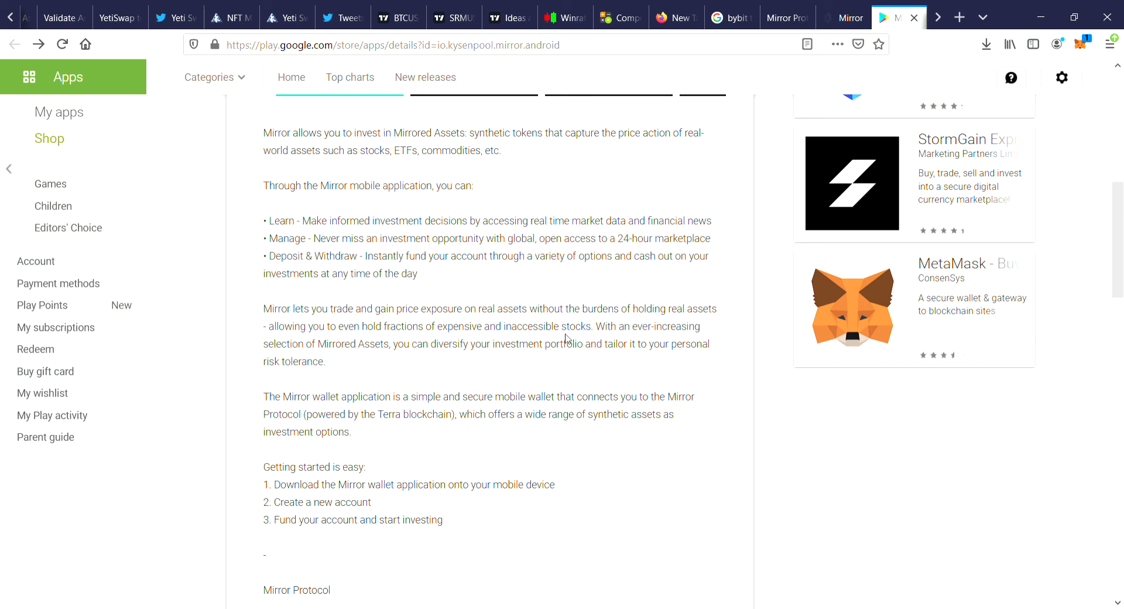
mouse_move(494, 366)
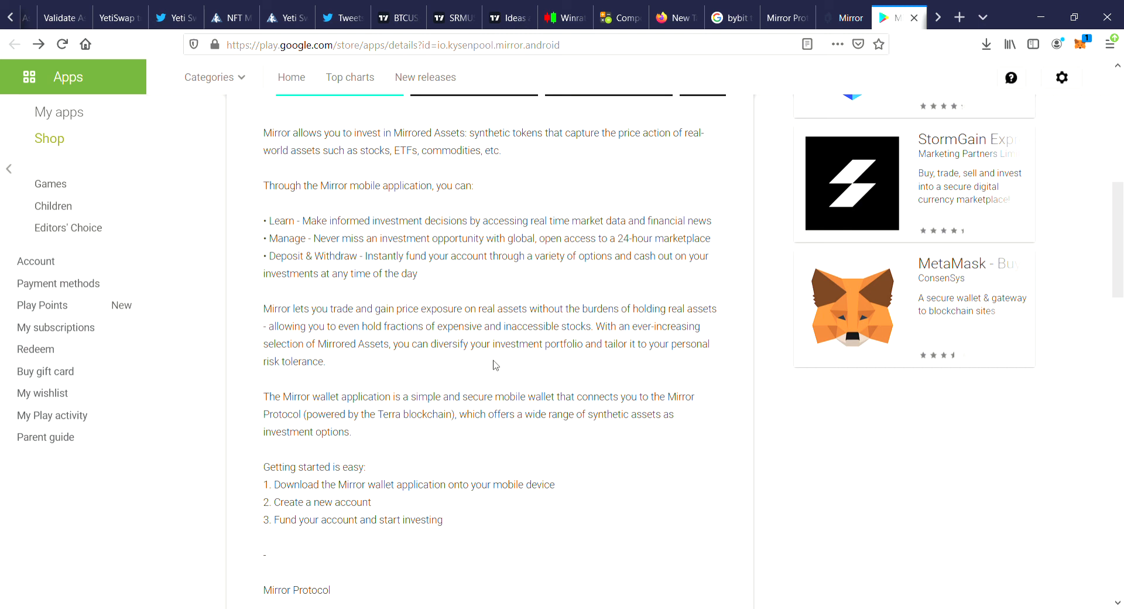
mouse_move(633, 362)
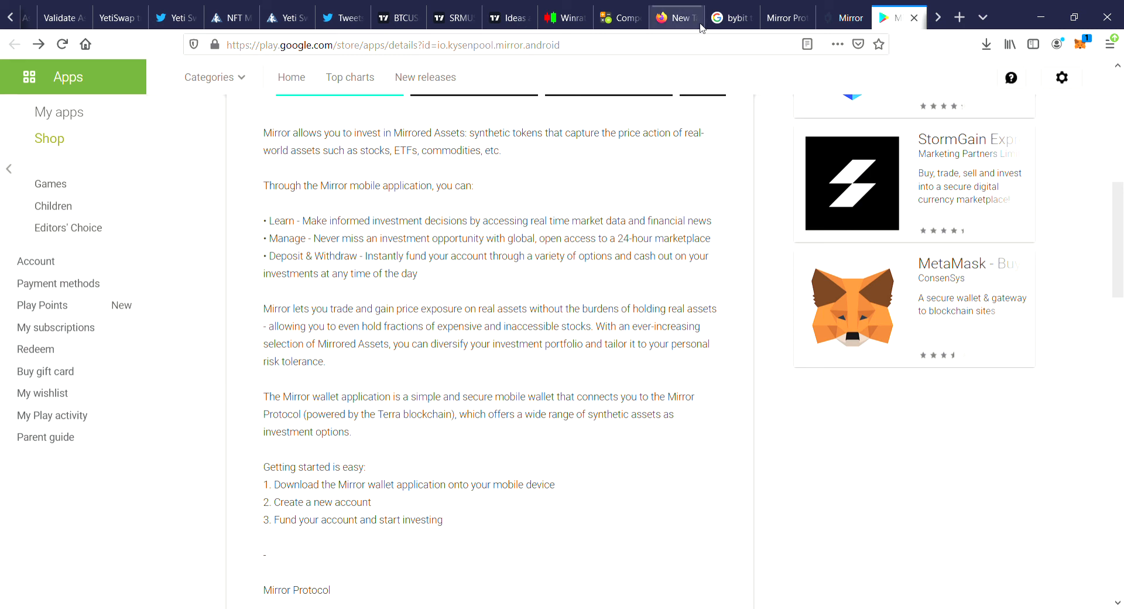
Return to the Mirror Protocol CoinMarketCap tab and reveal MIR's Terra contract address.
click(778, 18)
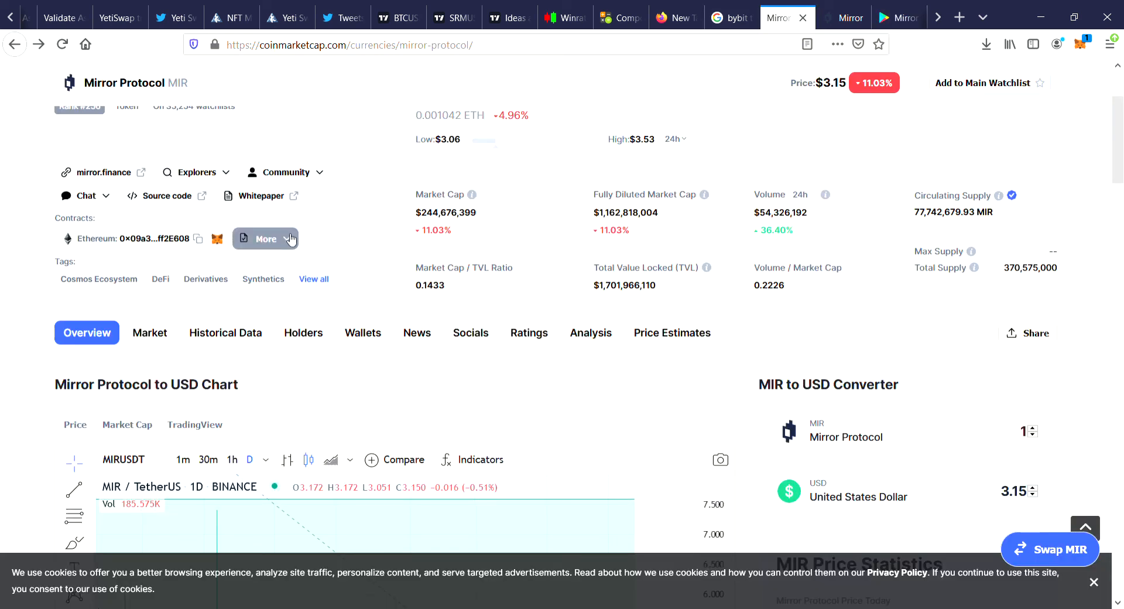
click(266, 238)
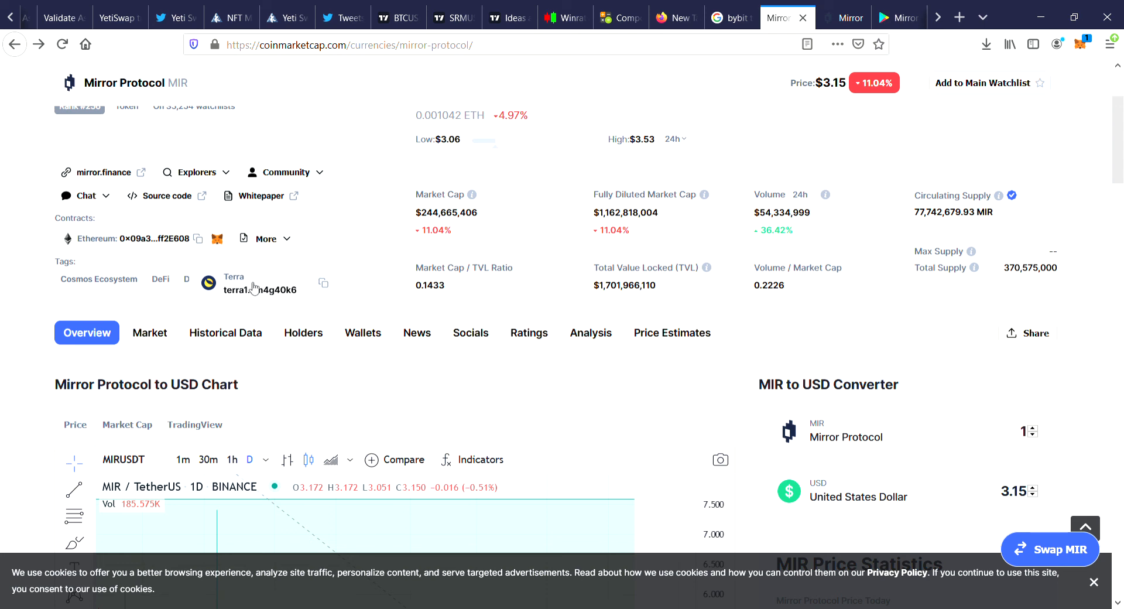
mouse_move(766, 61)
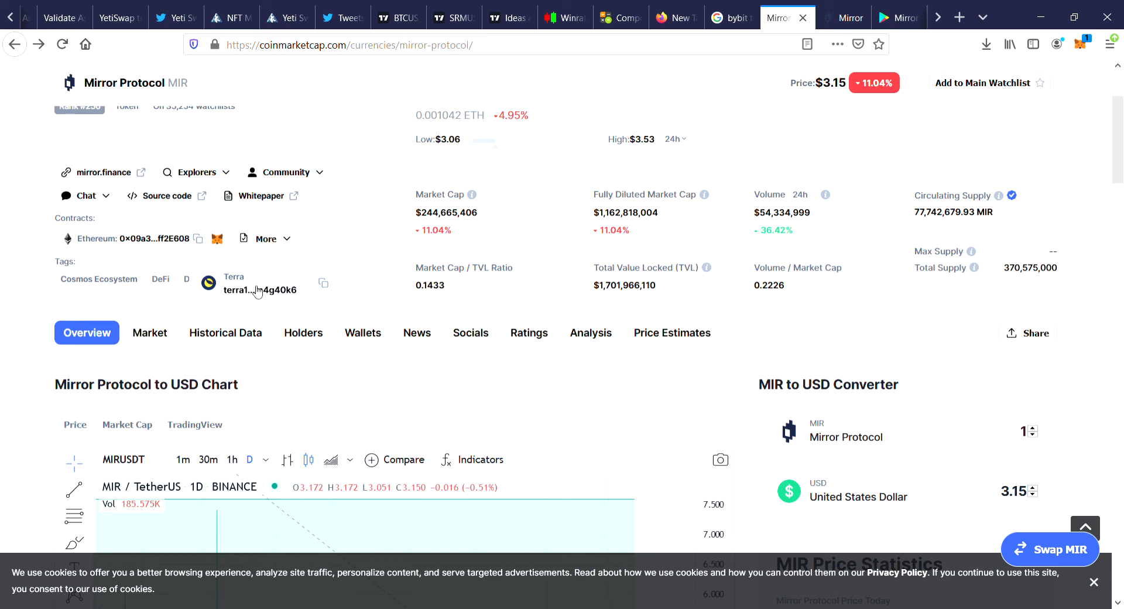
mouse_move(737, 341)
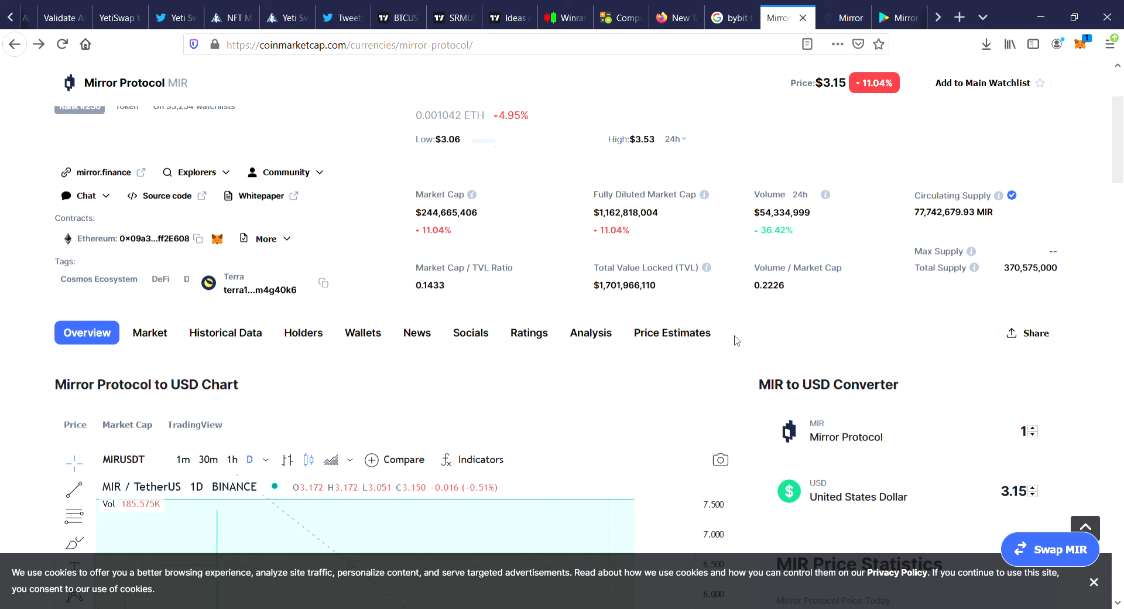
scroll(down, 3)
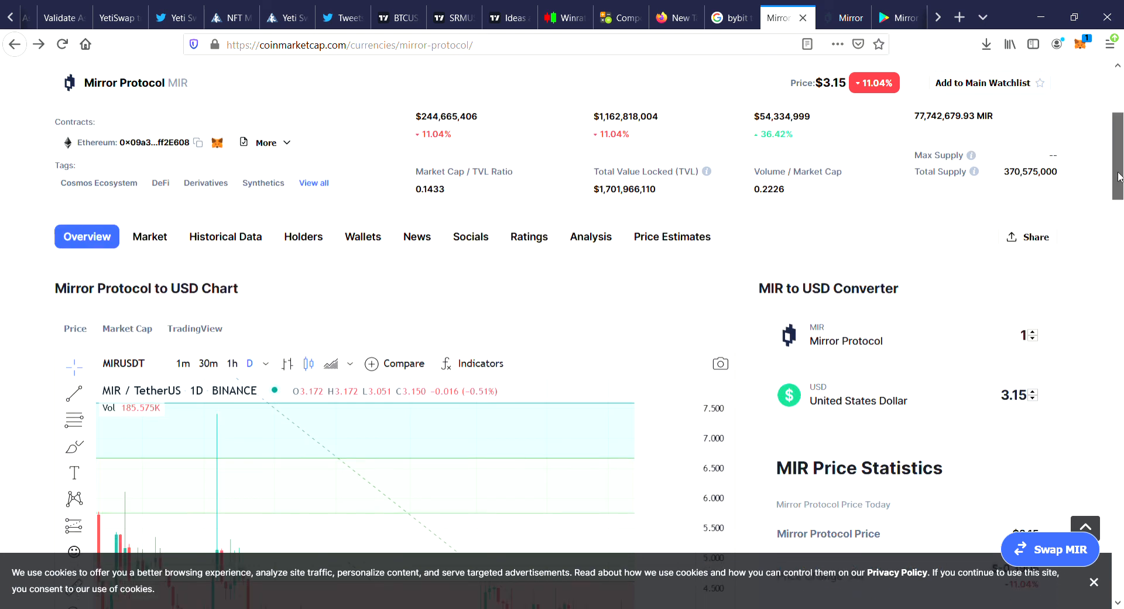
scroll(down, 3)
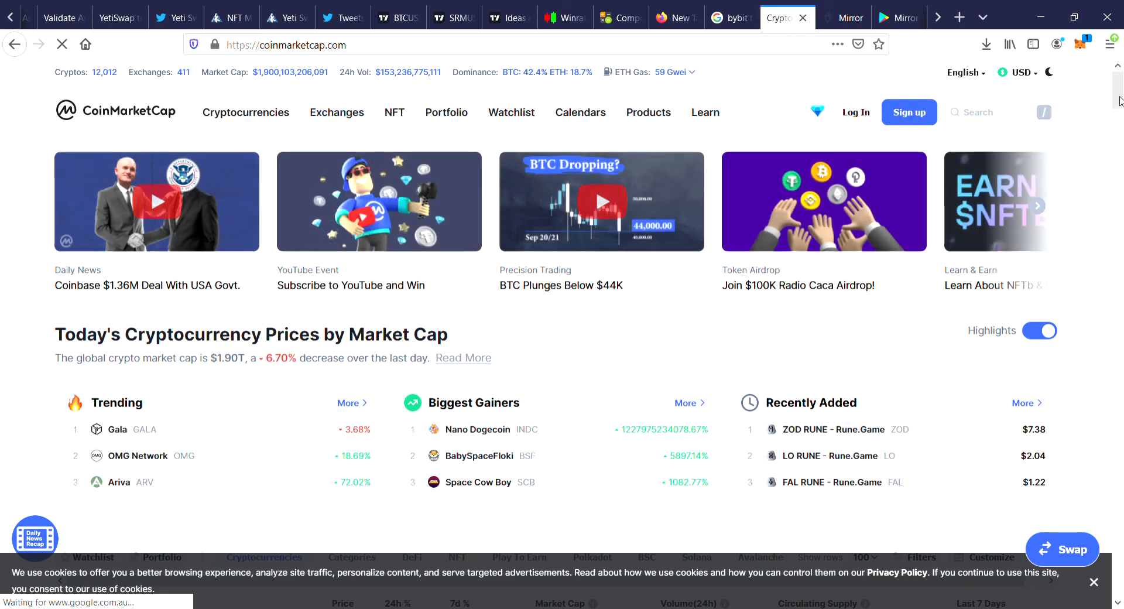
Open Nano Dogecoin's page from Biggest Gainers, showing its $19.67 price and supply figures.
scroll(down, 3)
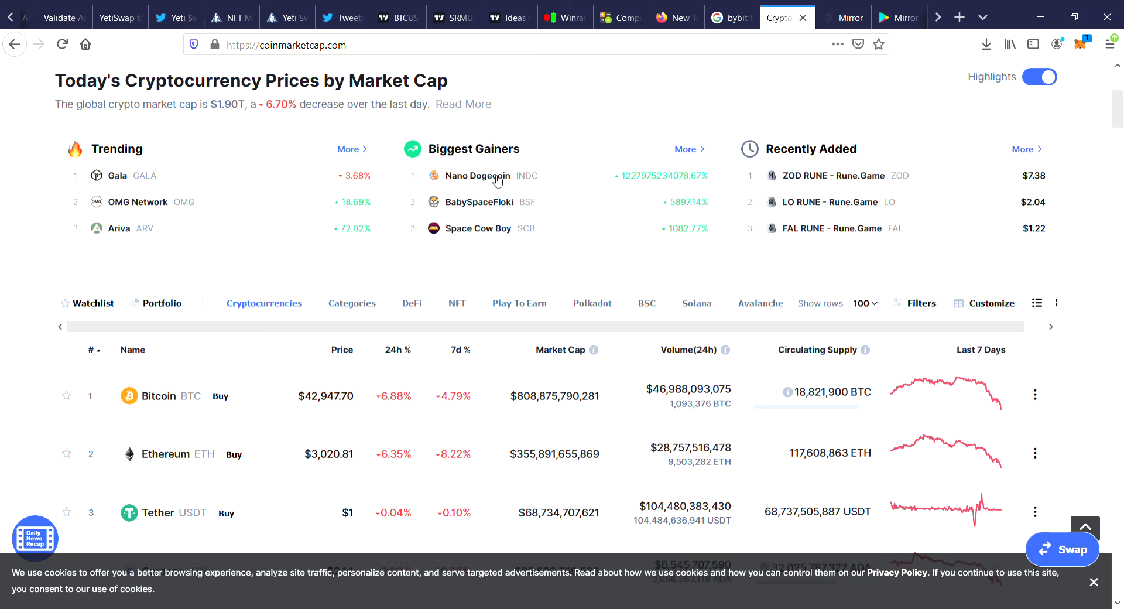
mouse_move(500, 186)
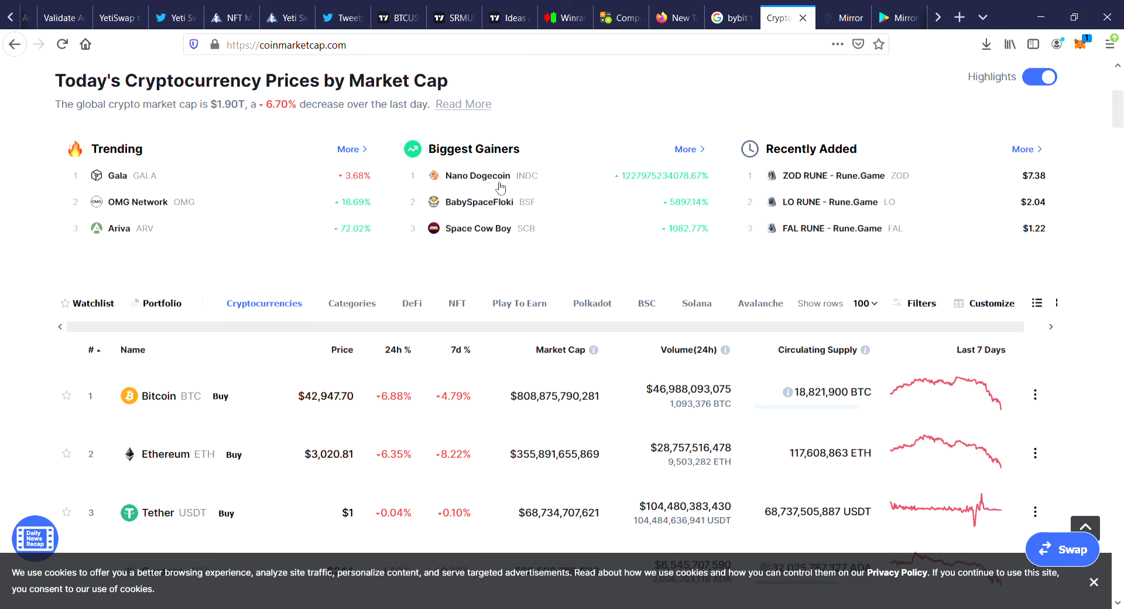
click(475, 175)
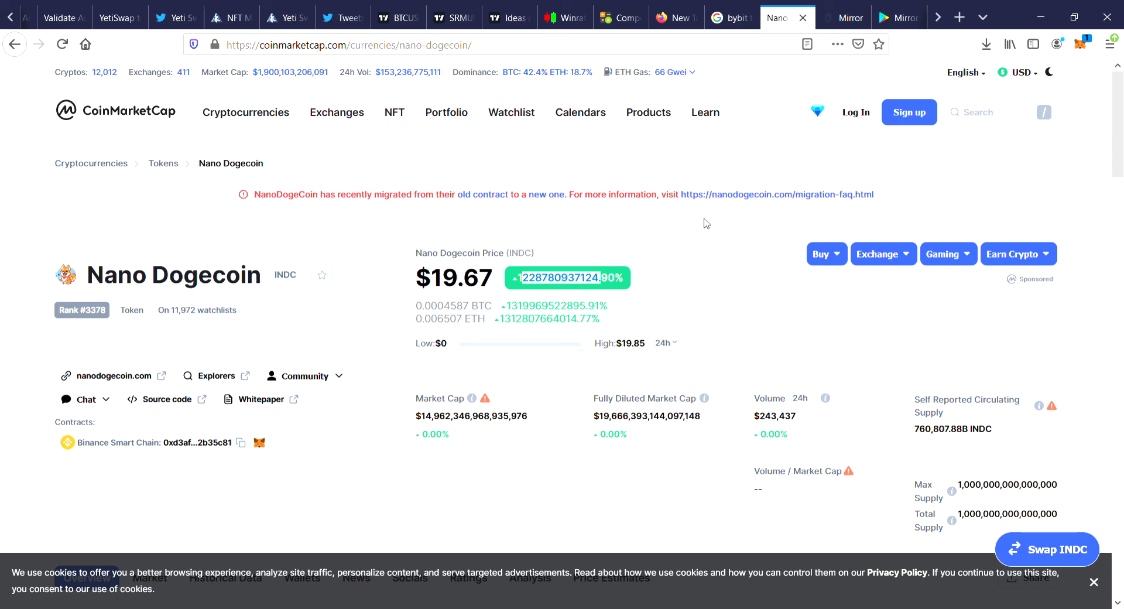
scroll(down, 3)
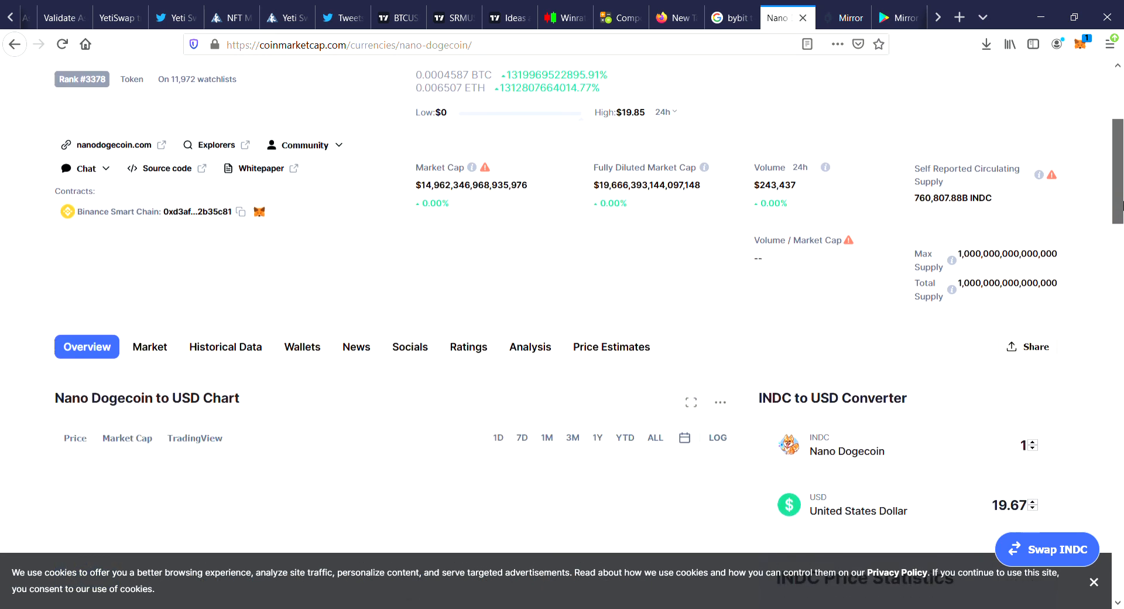
scroll(down, 3)
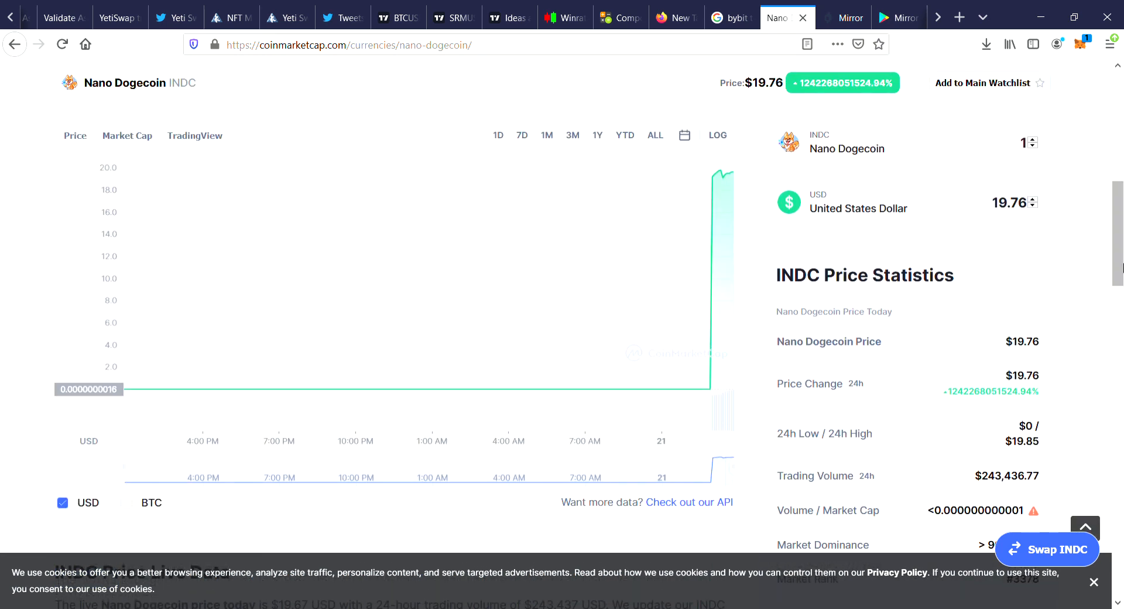
mouse_move(679, 388)
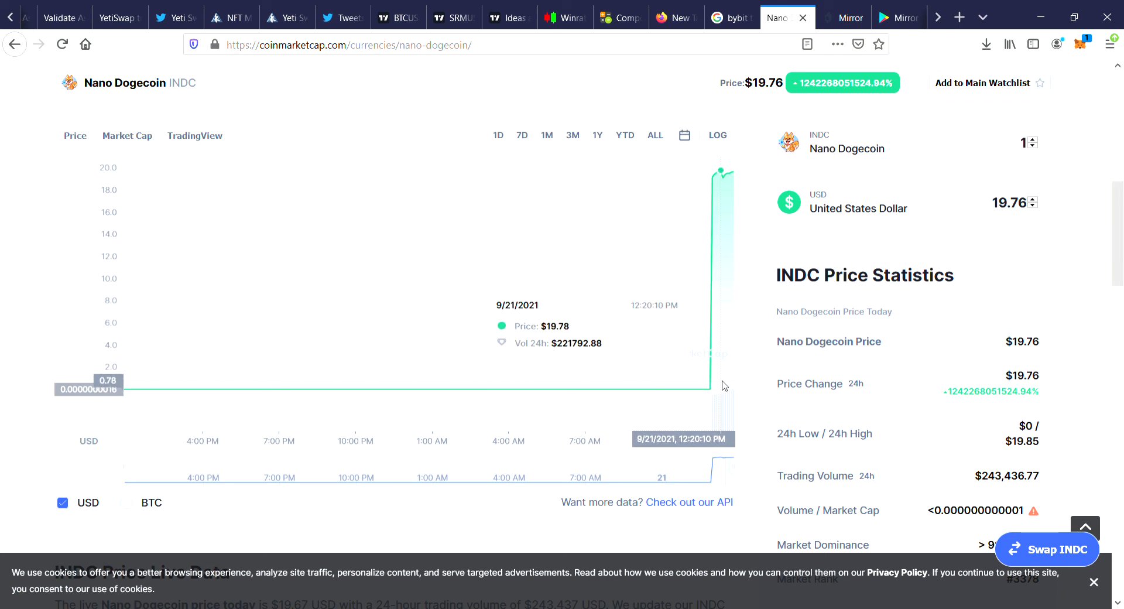
mouse_move(702, 390)
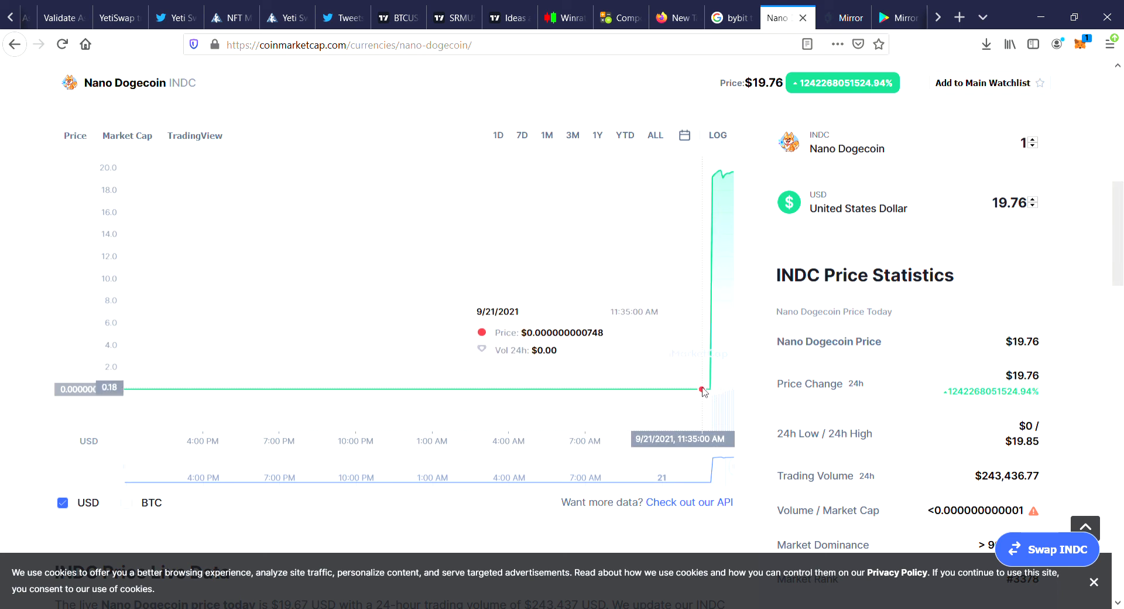
mouse_move(719, 387)
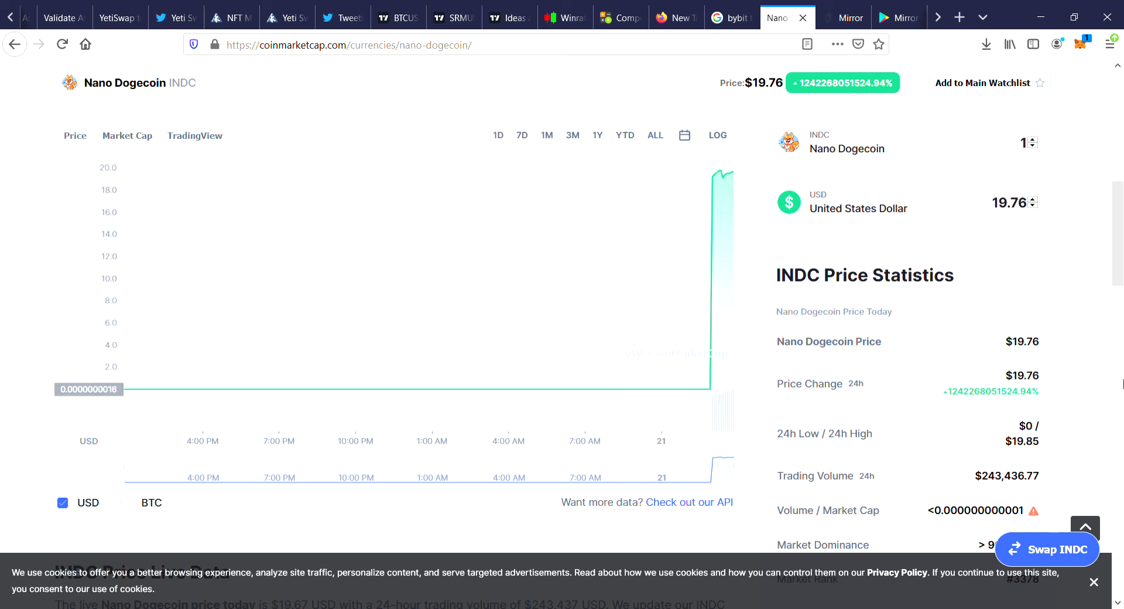
scroll(down, 3)
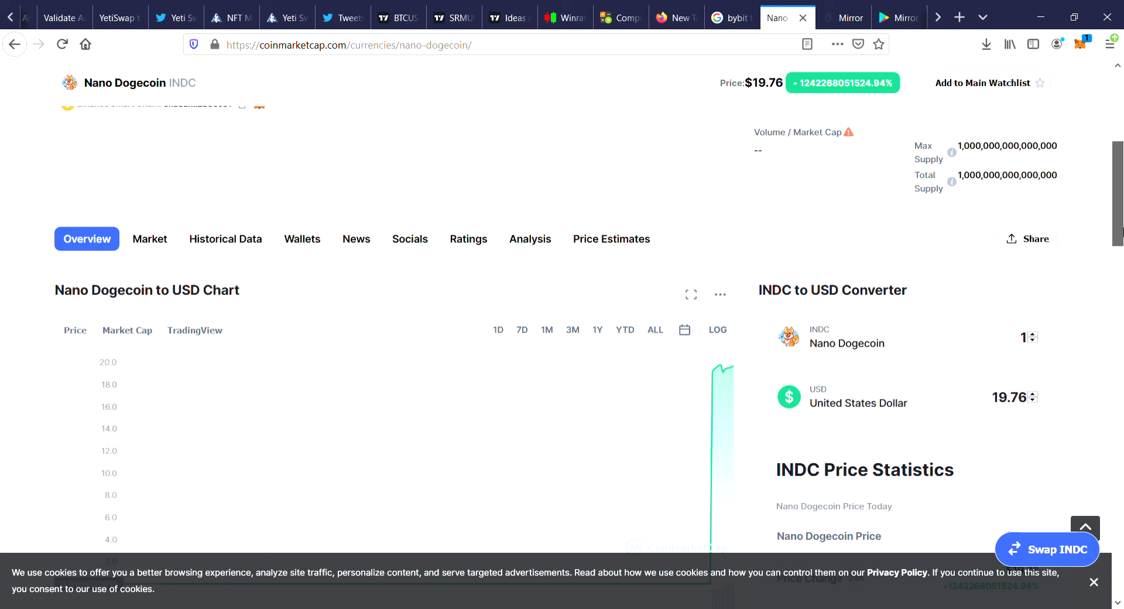
scroll(up, 3)
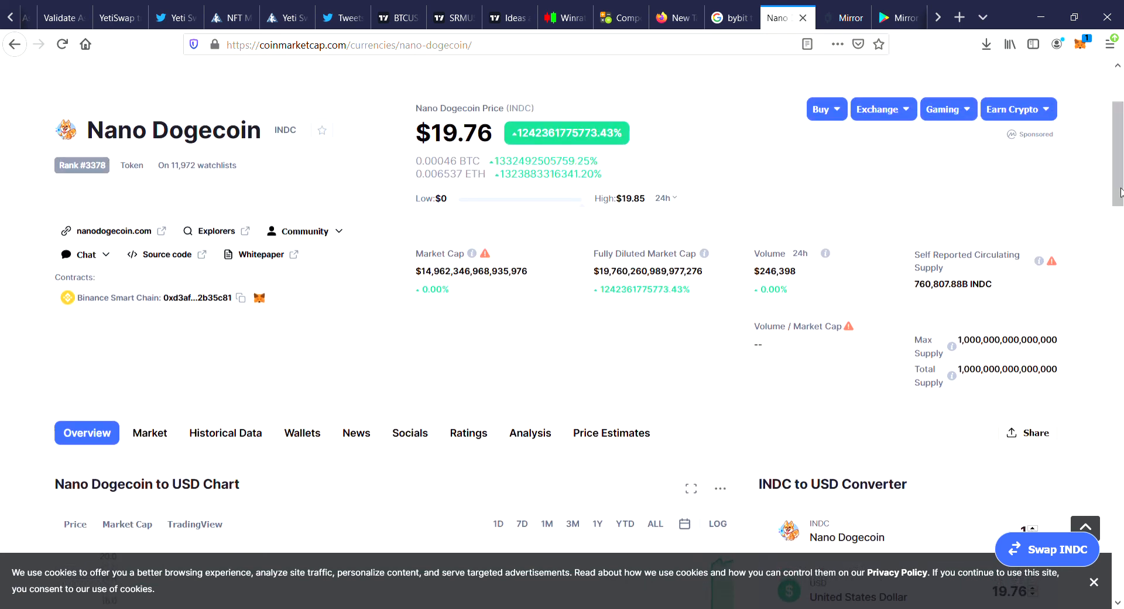